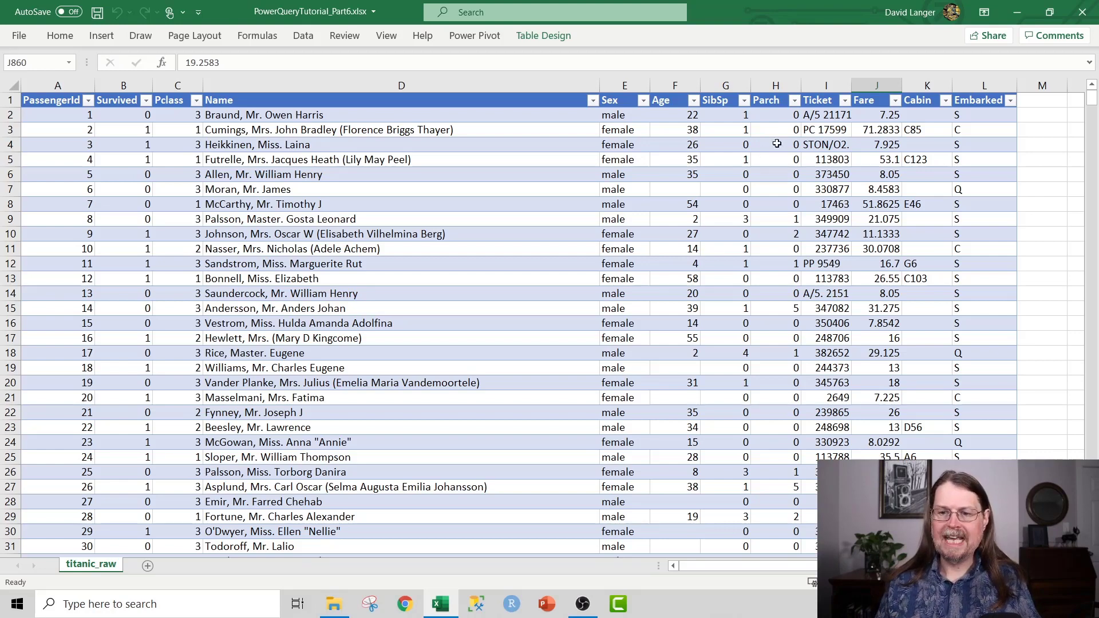
- Show the Queries & Connections pane listing the MainETL and TicketGroup queries
left_click(825, 99)
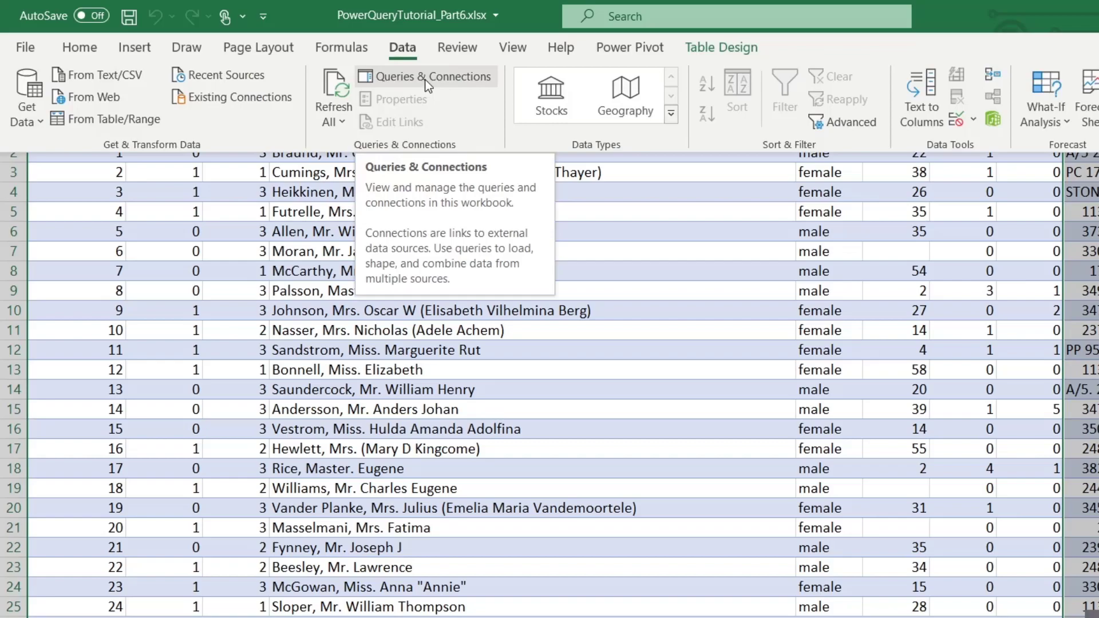
left_click(425, 77)
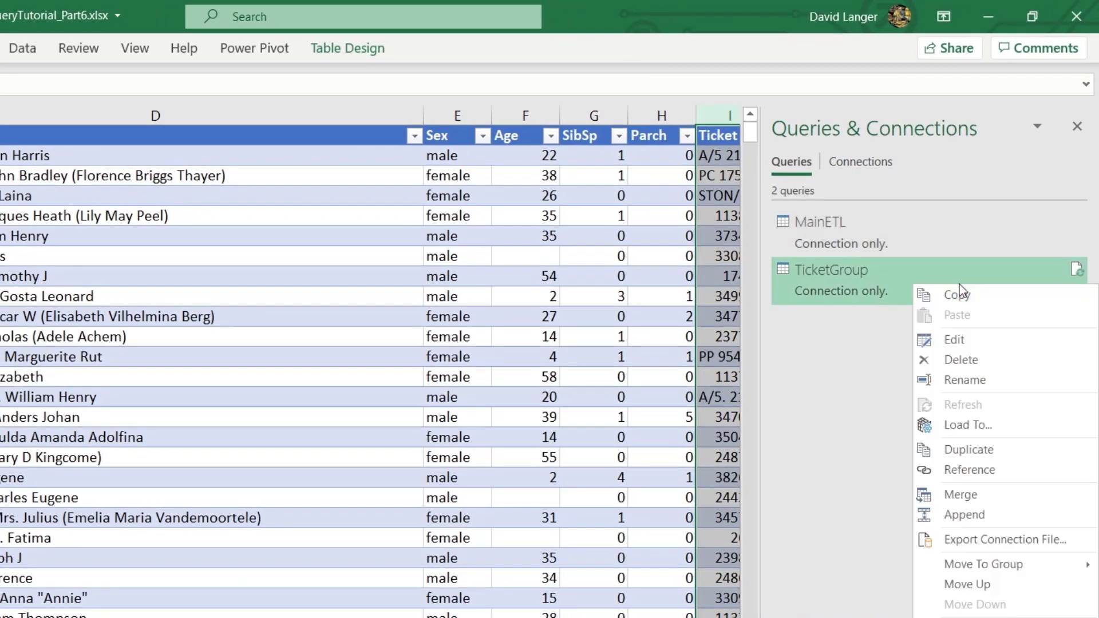
left_click(954, 341)
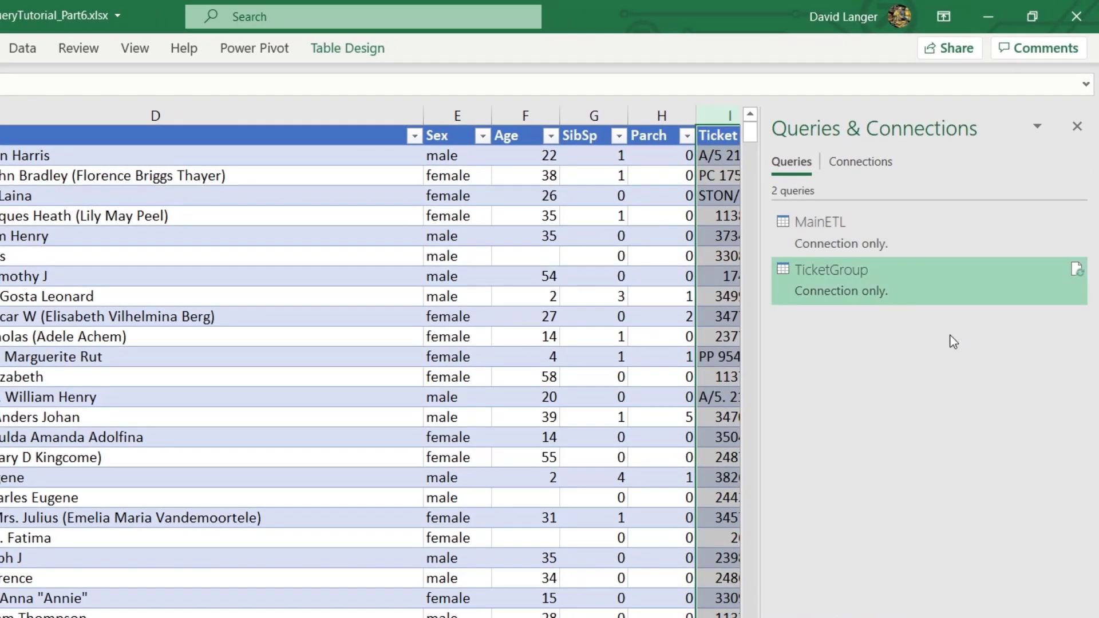
- Load the TicketGroup query into the Power Query Editor
double_click(831, 269)
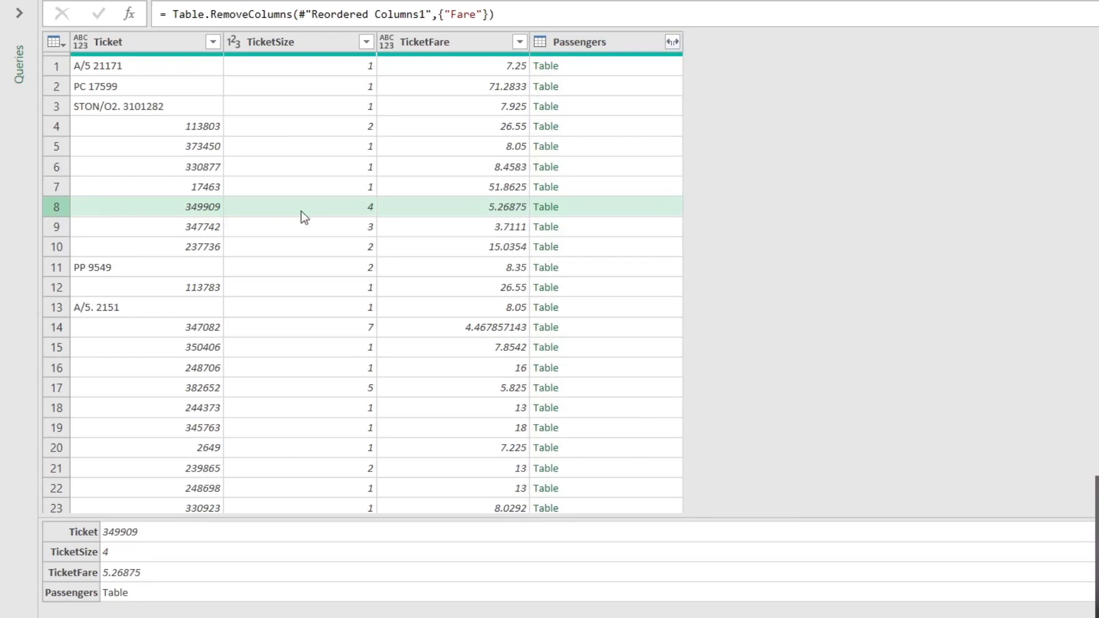
mouse_move(574, 214)
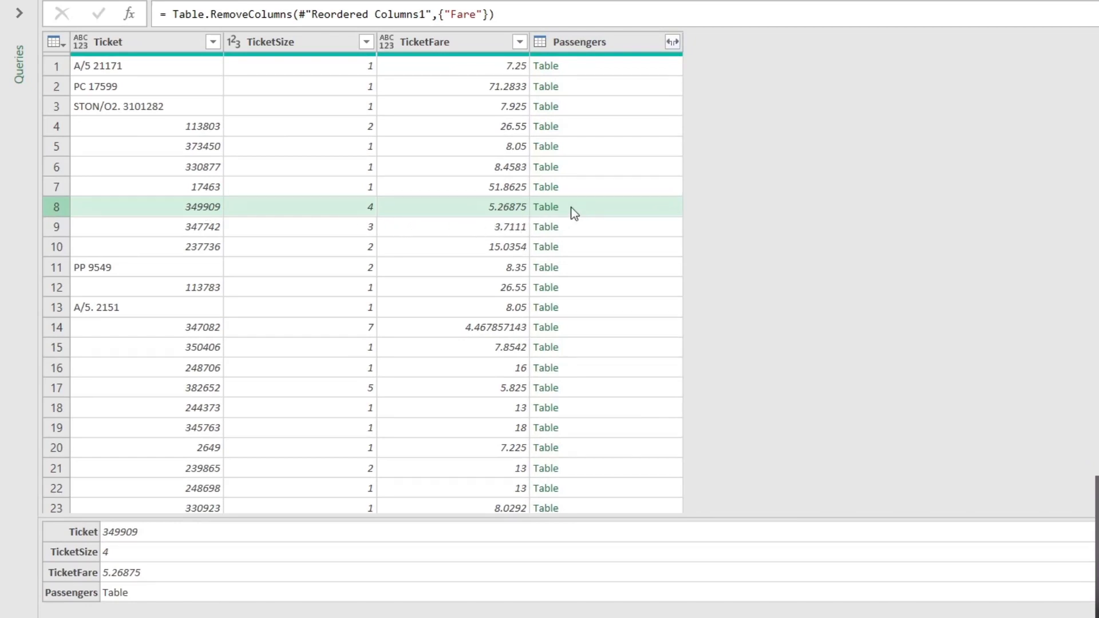
mouse_move(542, 216)
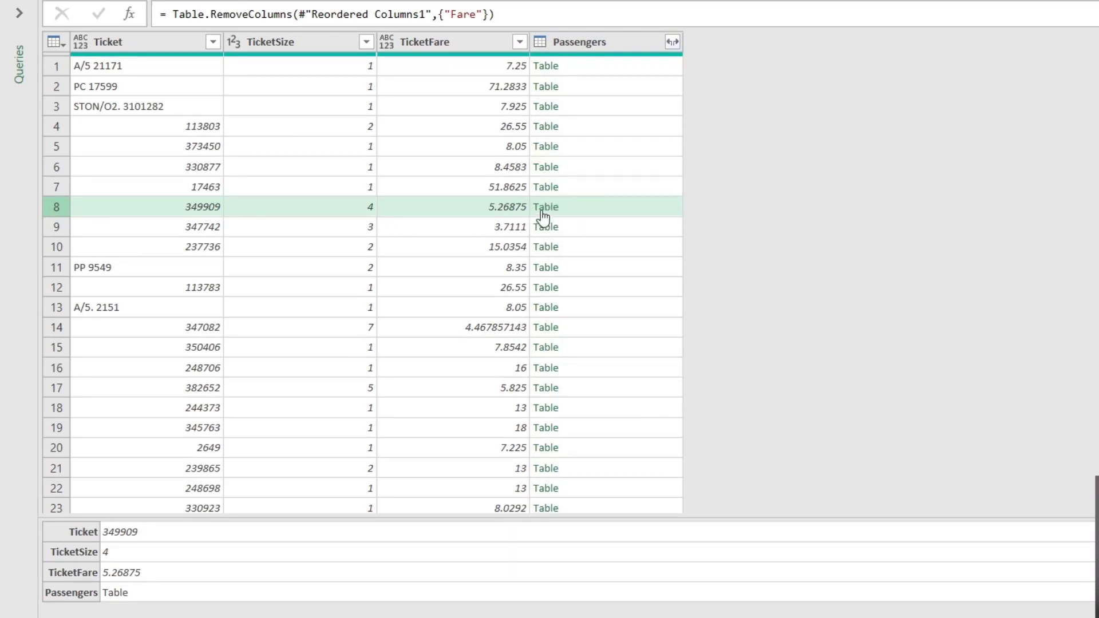
mouse_move(564, 217)
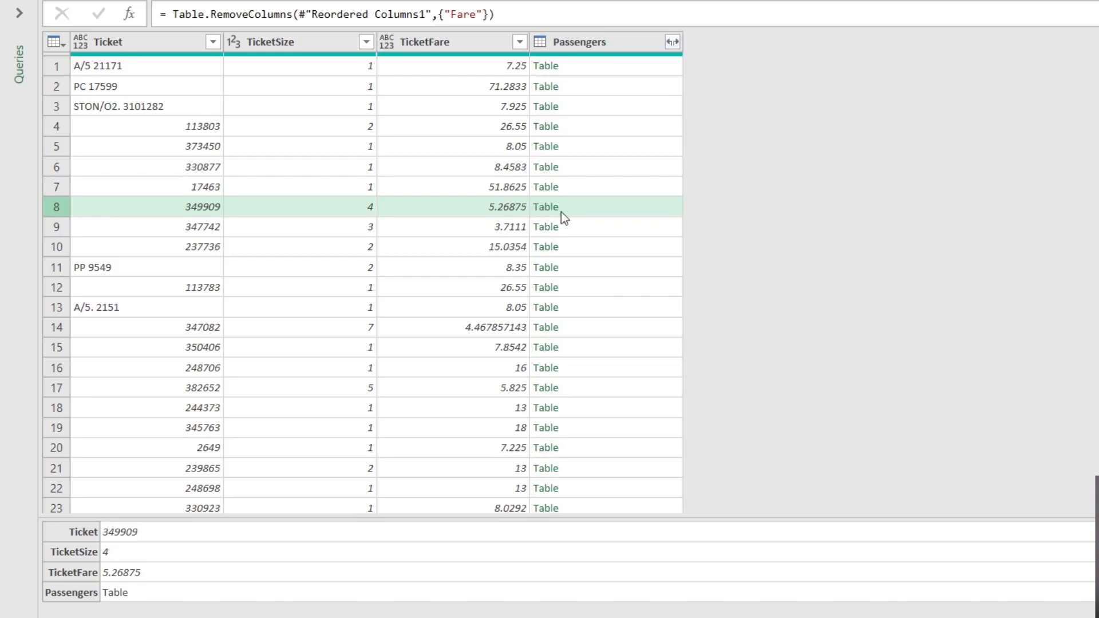
mouse_move(599, 214)
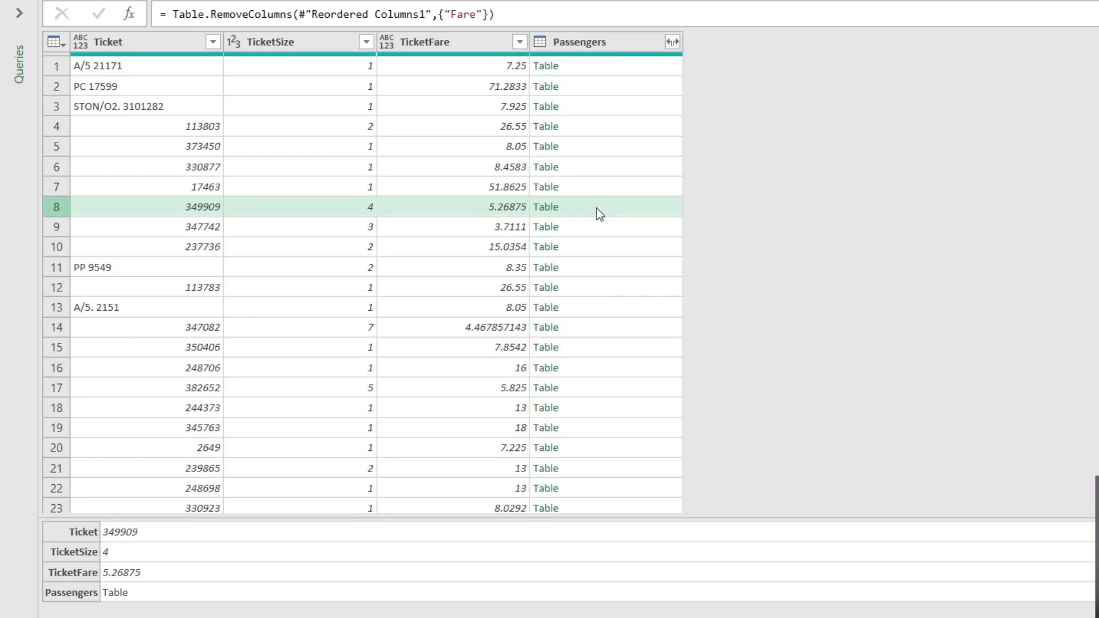
- Preview ticket 349909's nested passenger table and reveal its NewTitle column
left_click(546, 206)
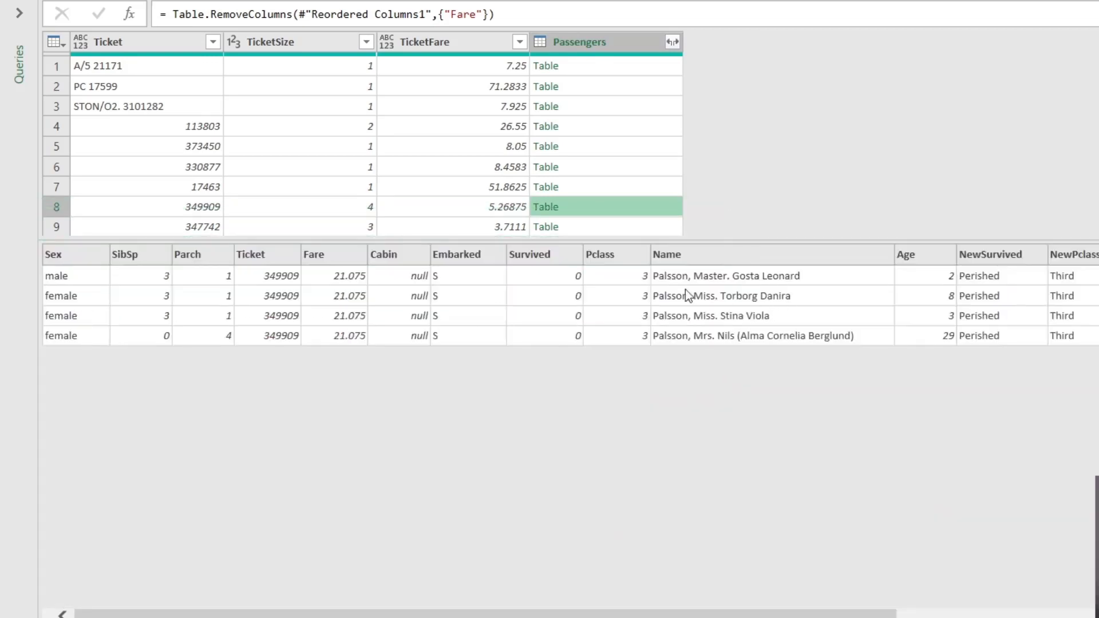
mouse_move(573, 254)
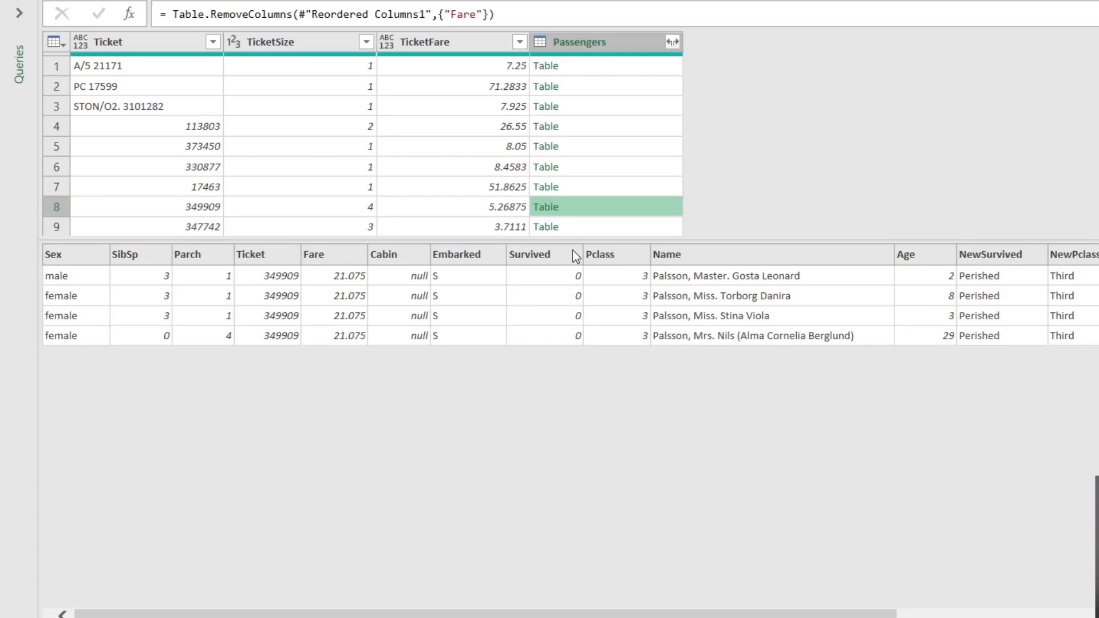
scroll("right", 3)
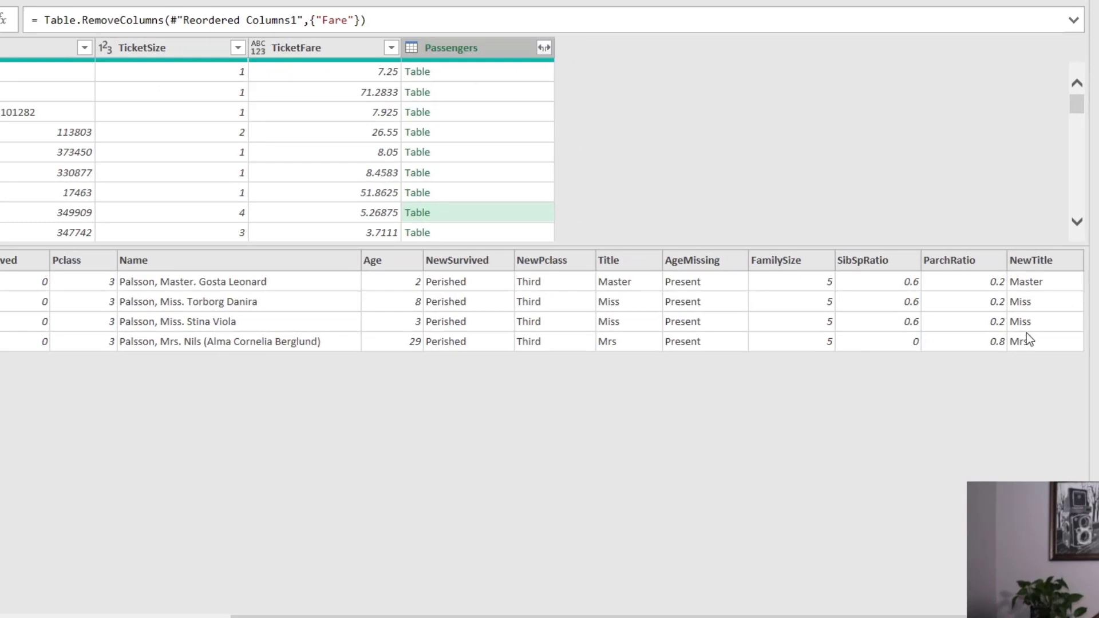
mouse_move(1025, 329)
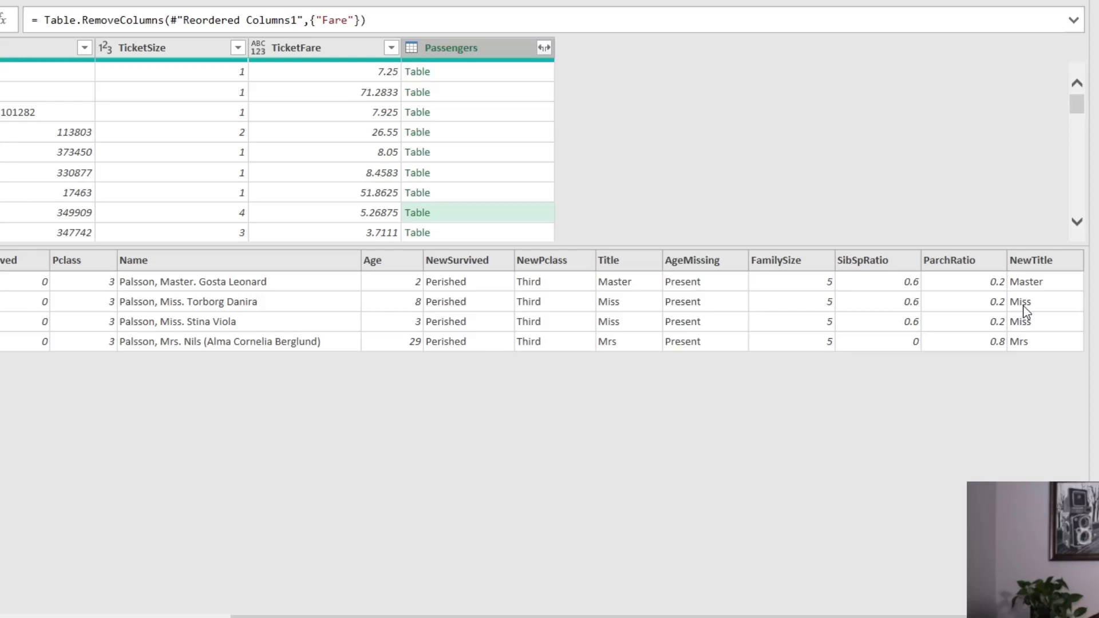
mouse_move(1015, 323)
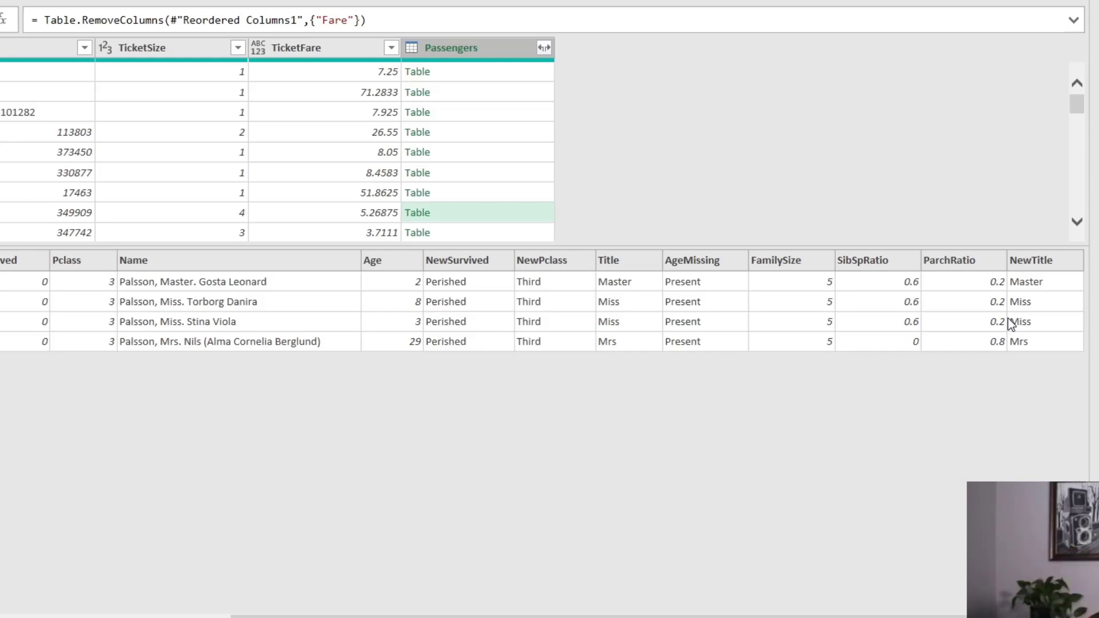
mouse_move(710, 564)
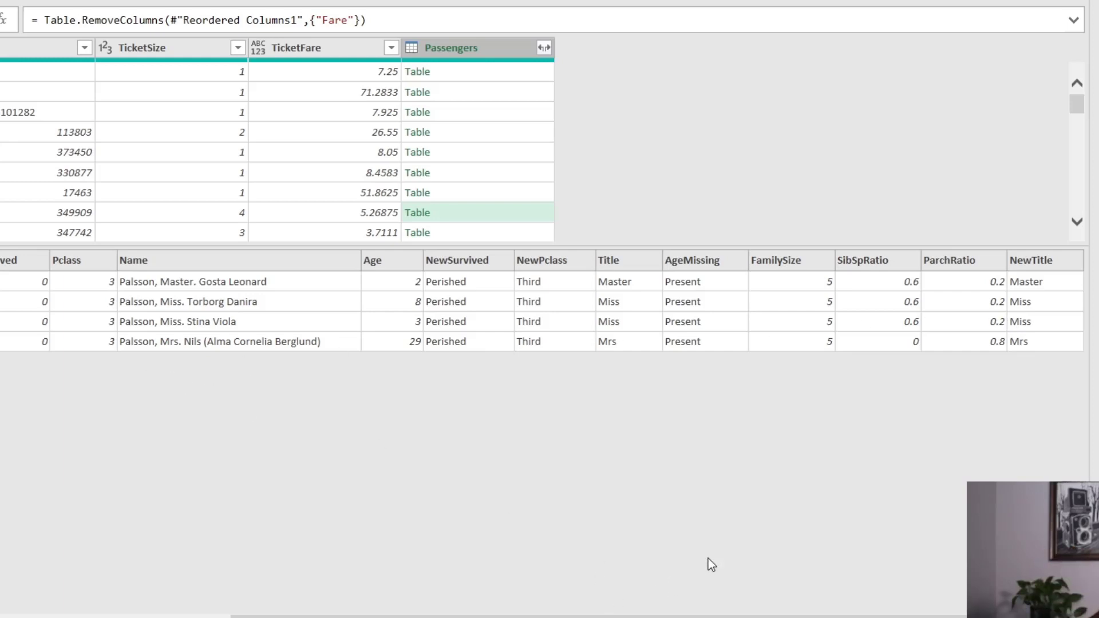
mouse_move(1016, 302)
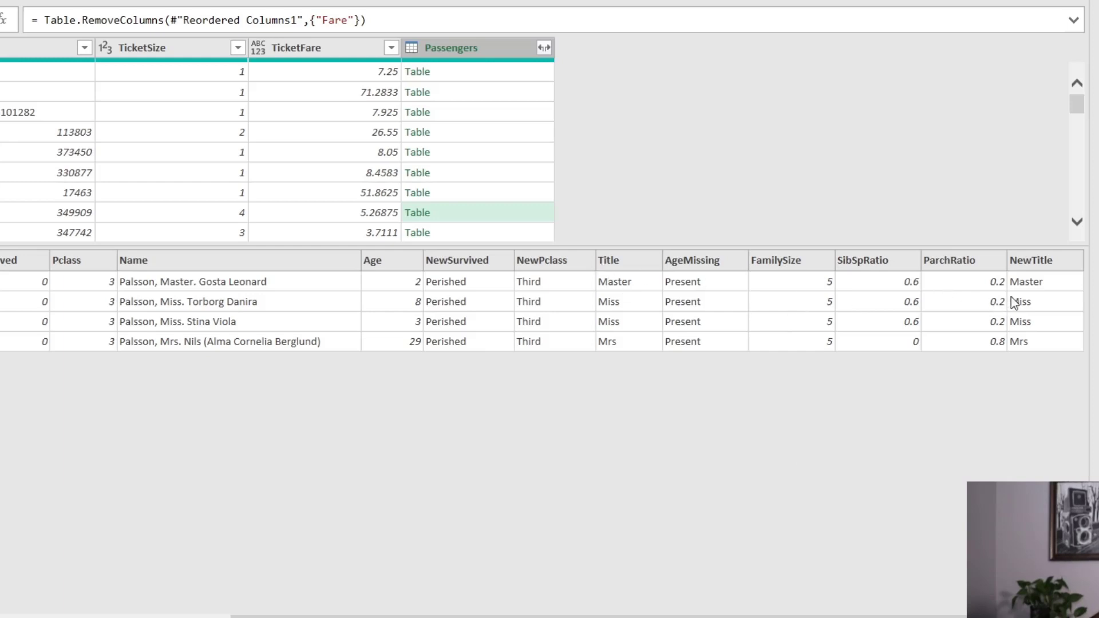
mouse_move(1024, 321)
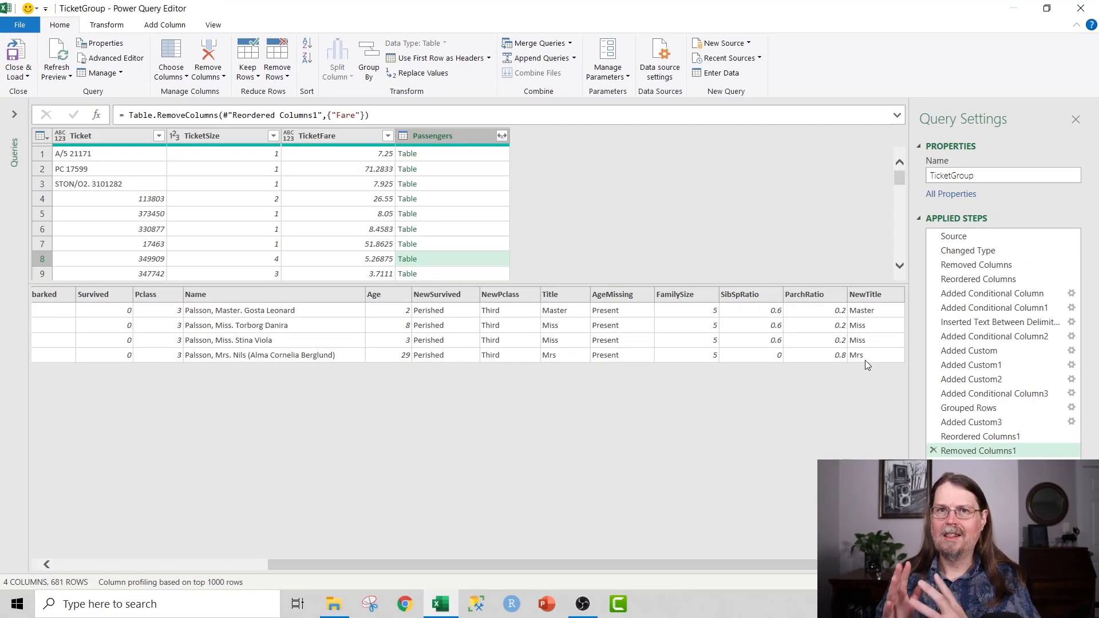
mouse_move(611, 360)
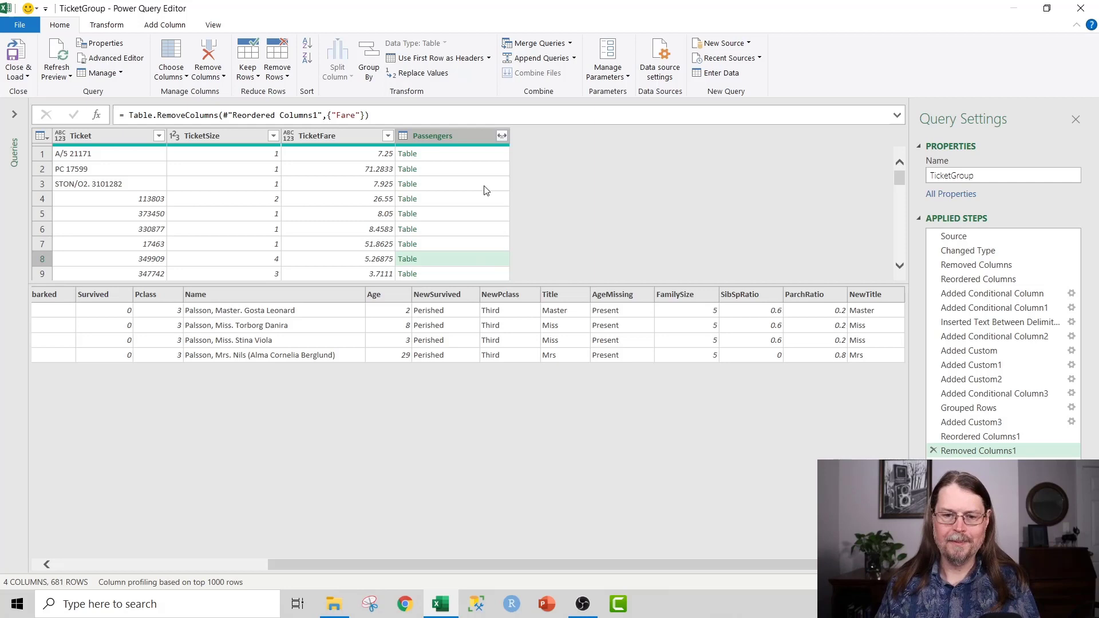
- Dismiss the nested preview to show the full 681-ticket TicketGroup table
left_click(343, 229)
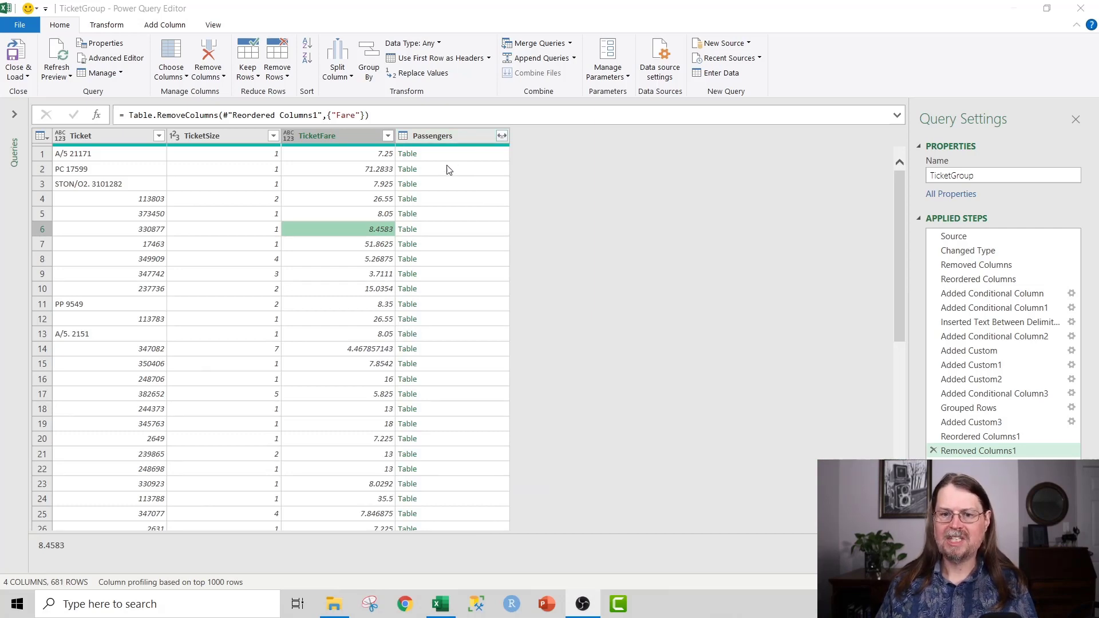
mouse_move(436, 182)
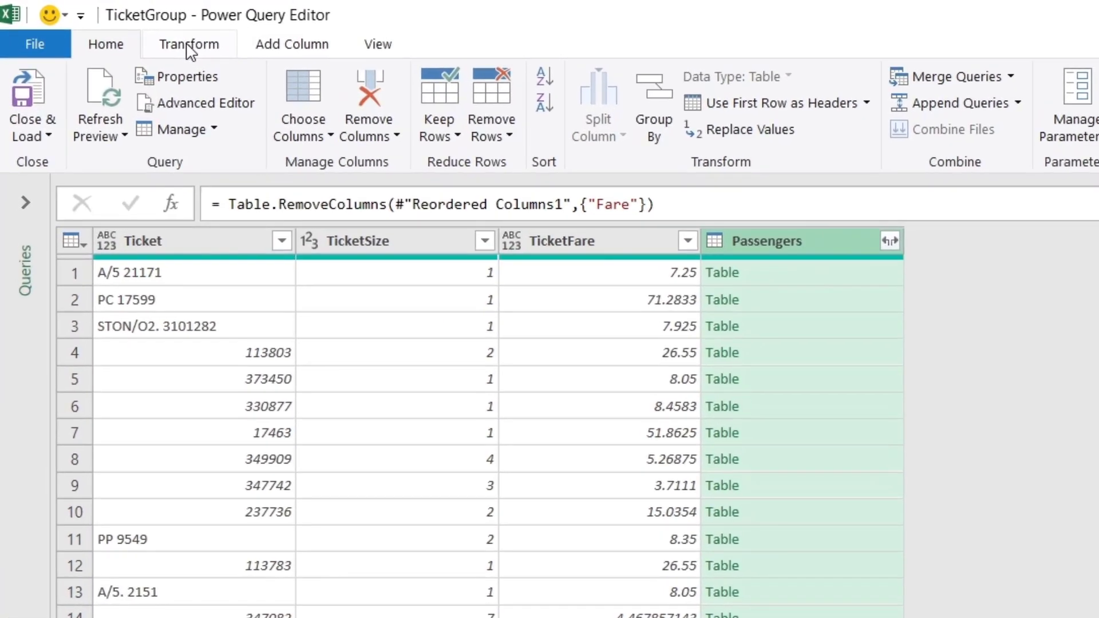
- Expand the Passengers tables keeping only the NewTitle column per passenger
left_click(188, 44)
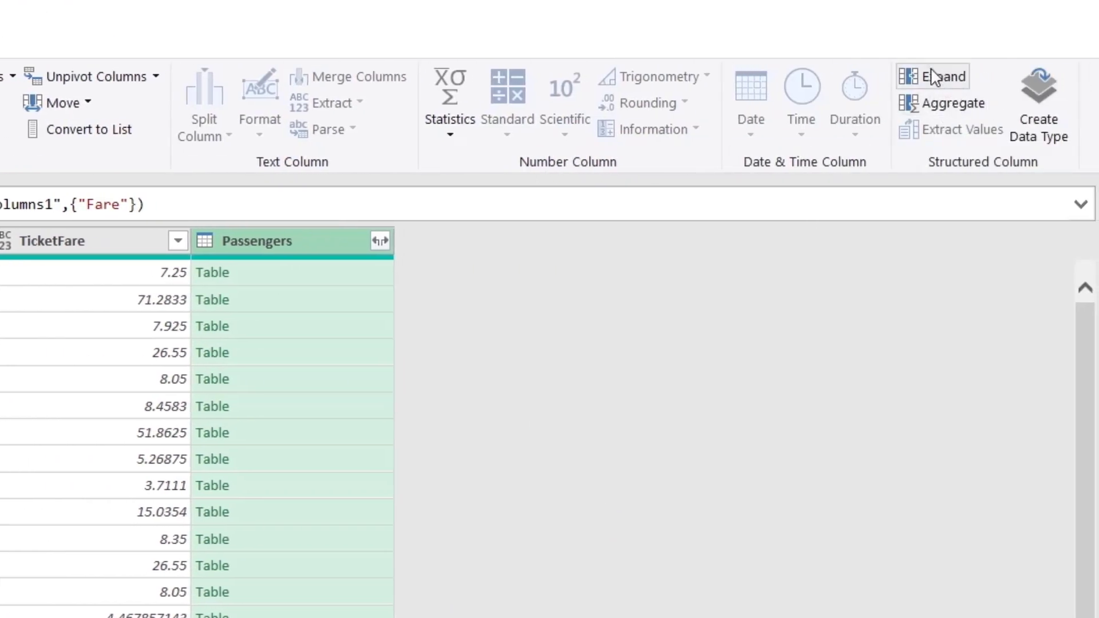
mouse_move(931, 76)
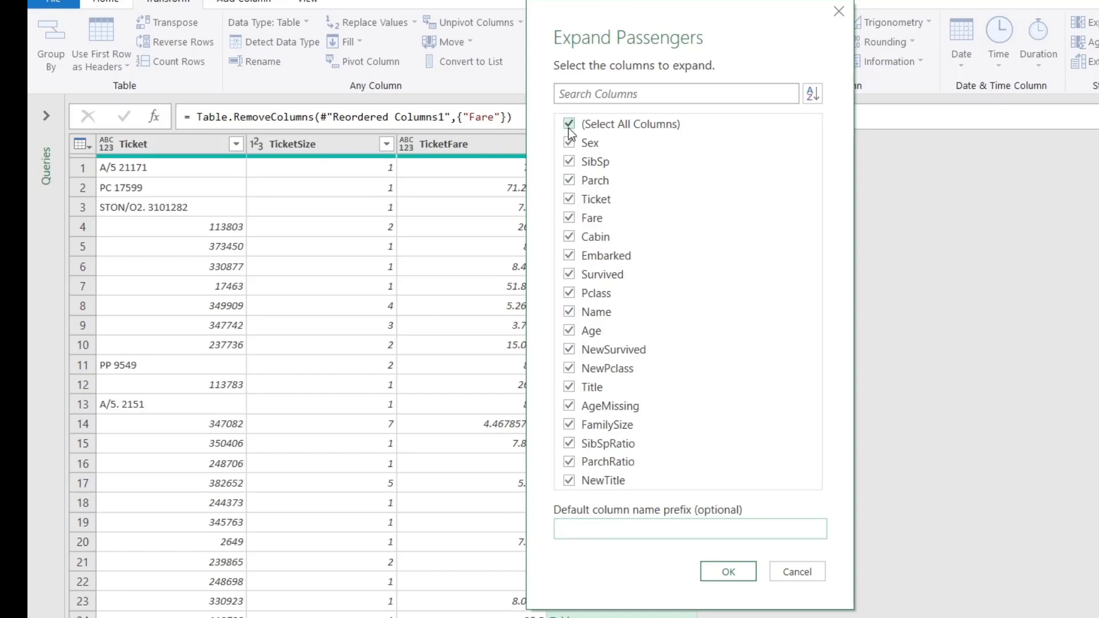
left_click(689, 527)
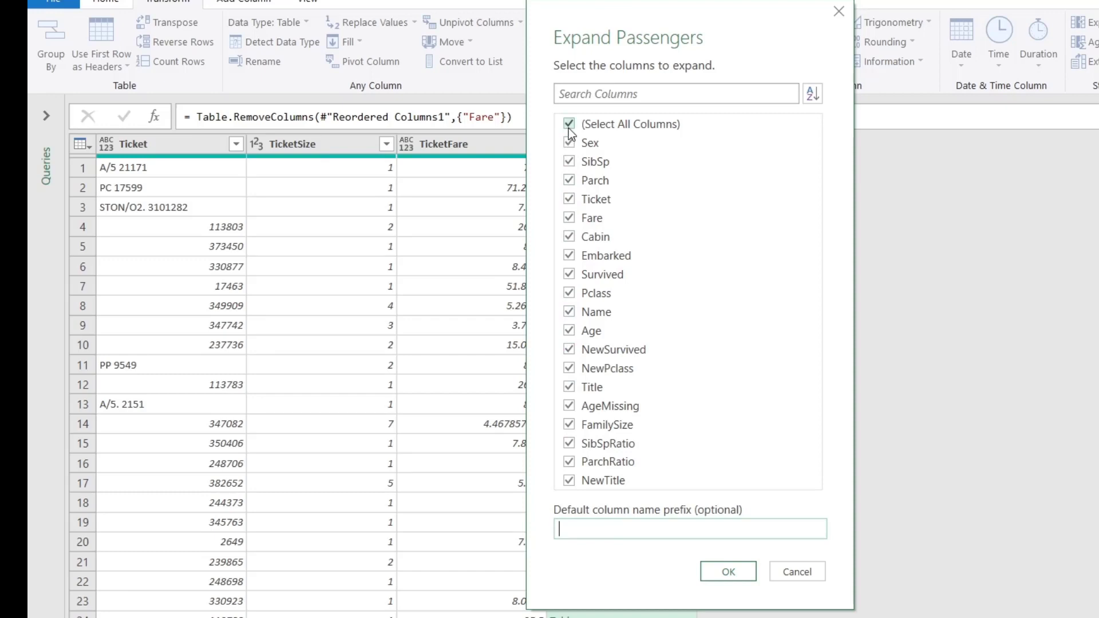
left_click(568, 123)
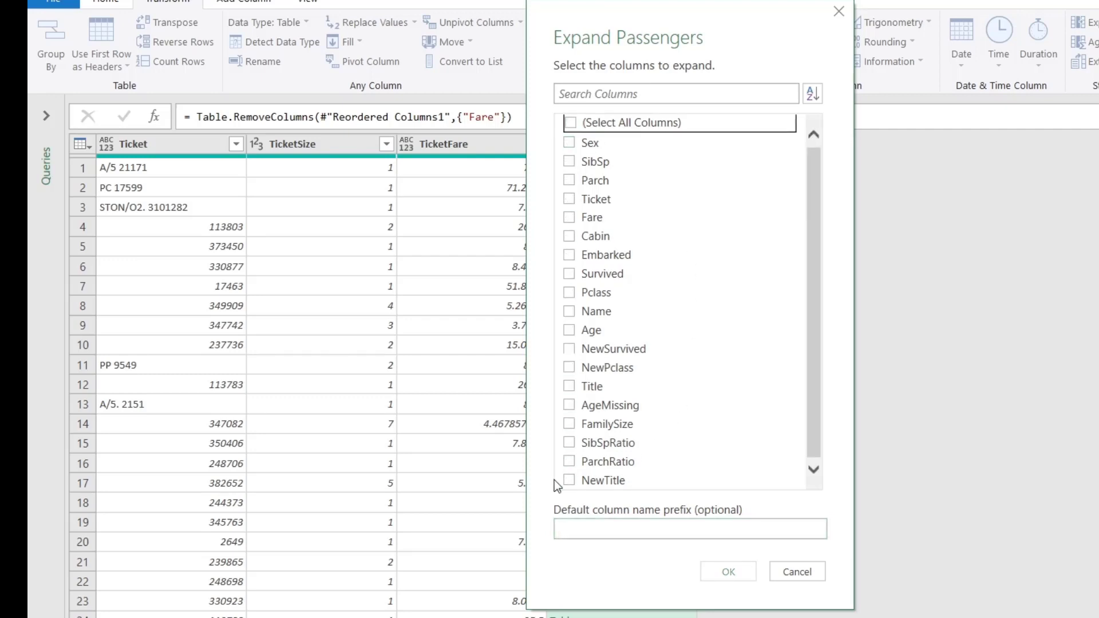
left_click(569, 478)
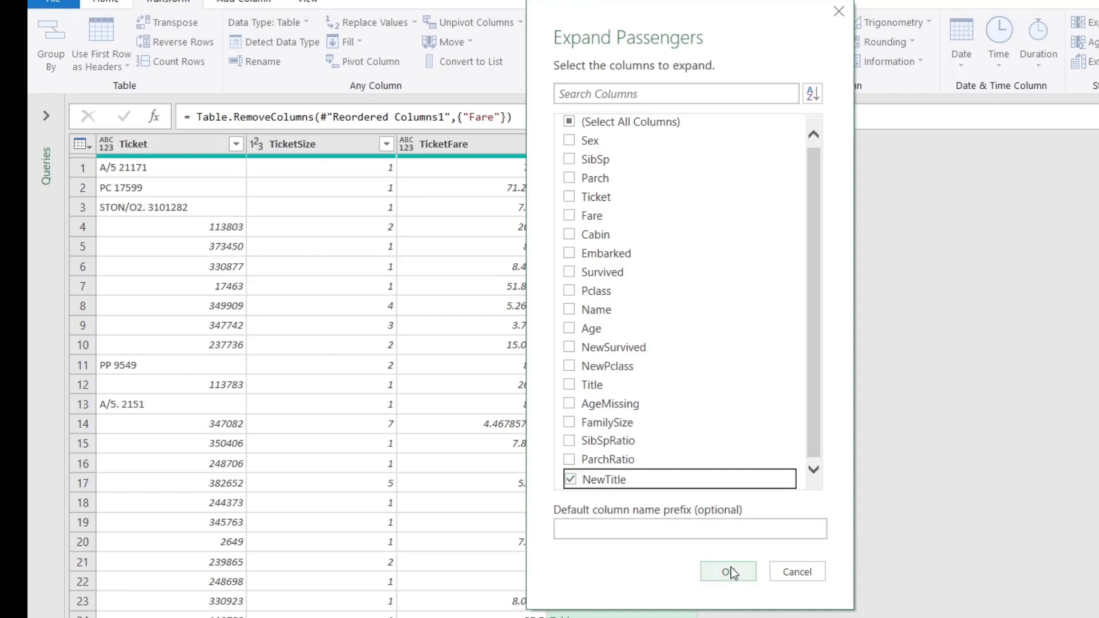
left_click(728, 572)
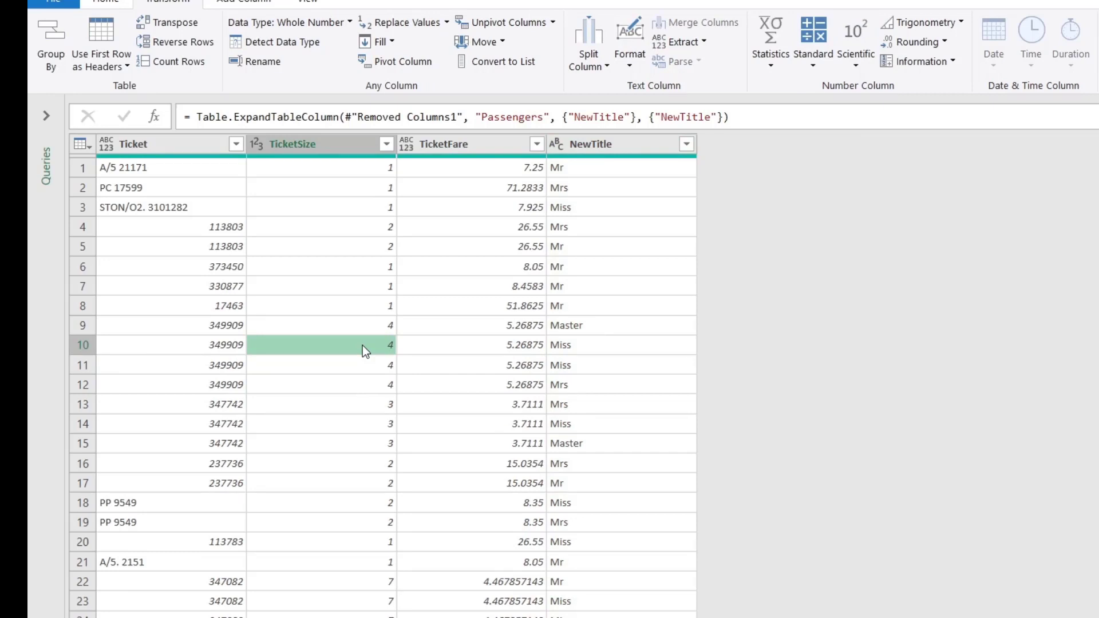
mouse_move(343, 353)
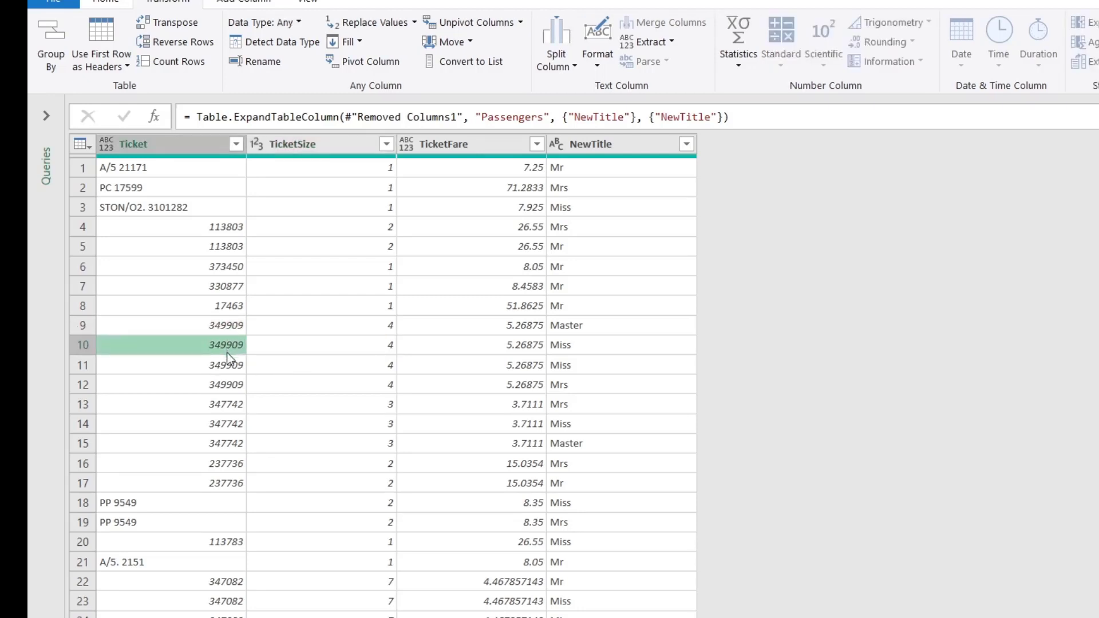
left_click(226, 384)
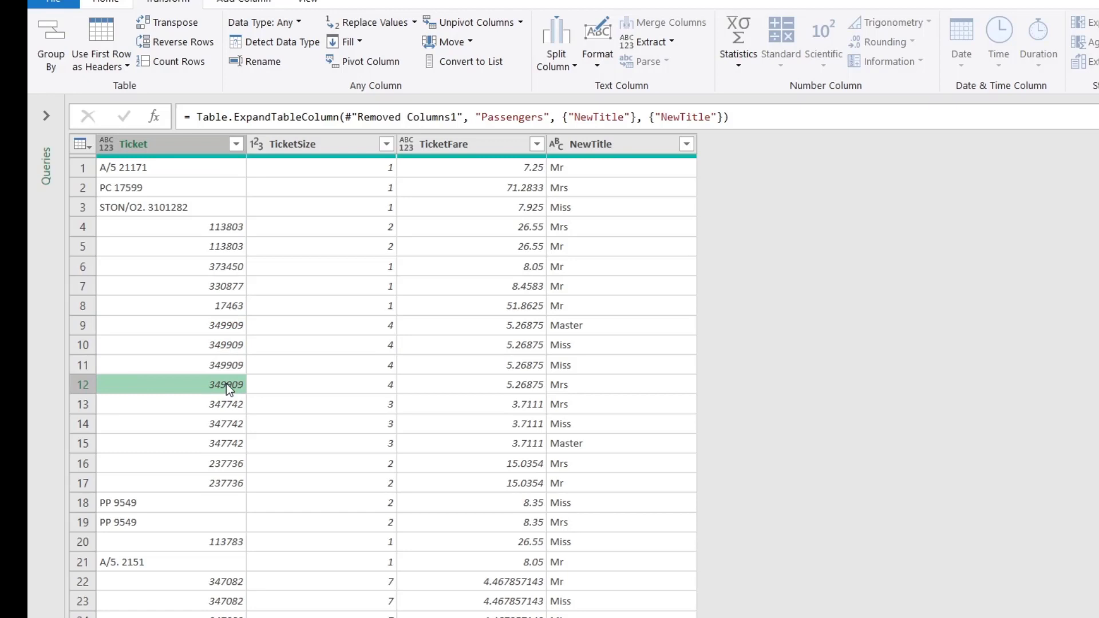
mouse_move(582, 307)
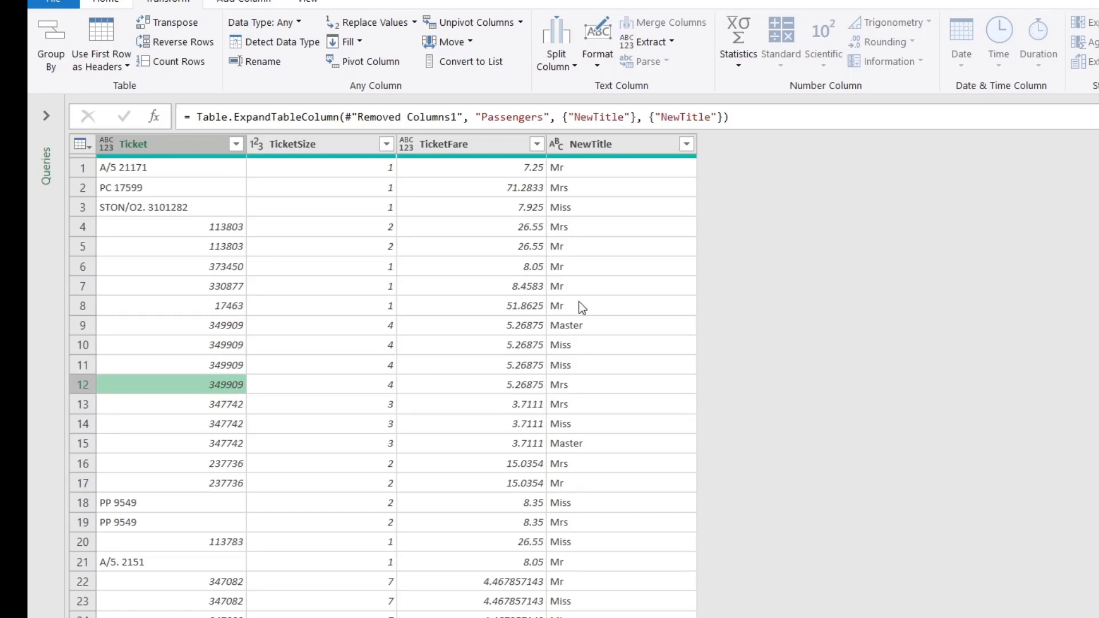
mouse_move(238, 338)
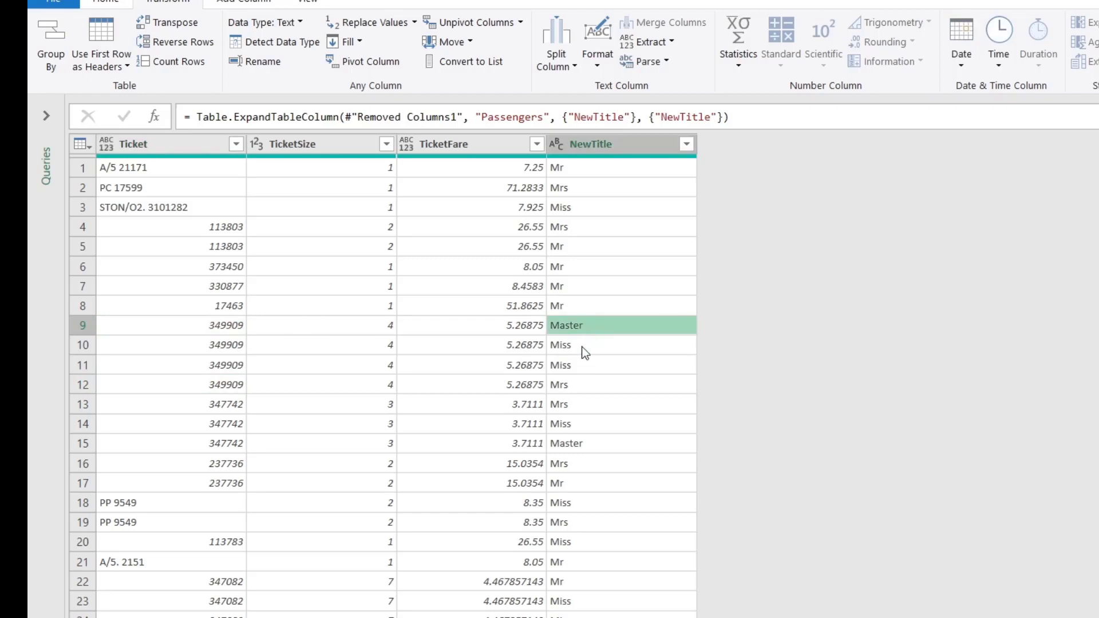
left_click(586, 385)
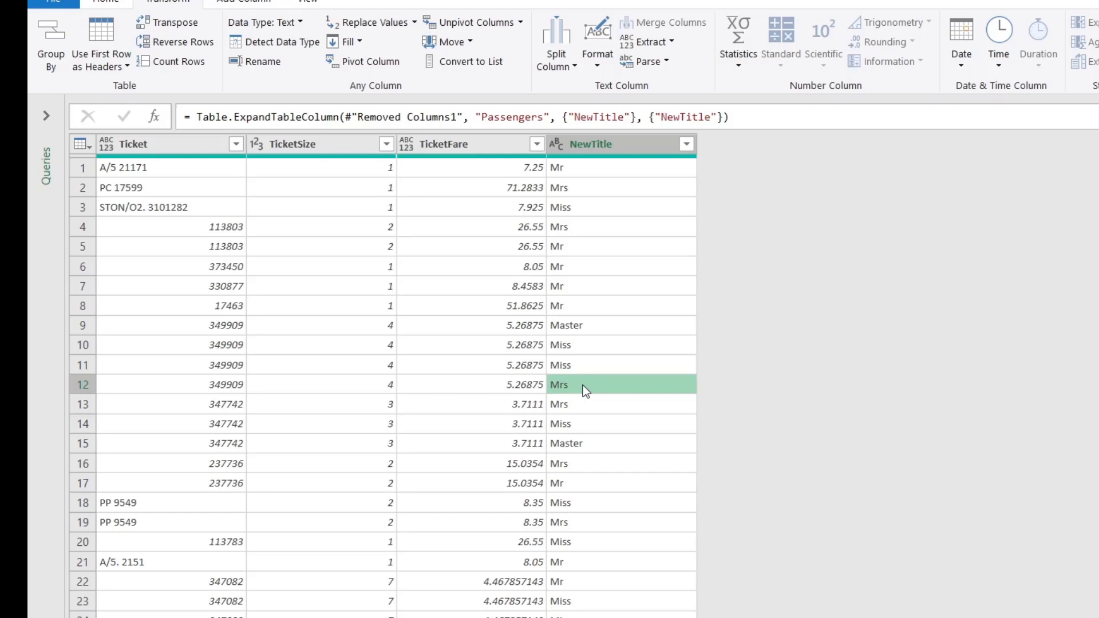
mouse_move(585, 335)
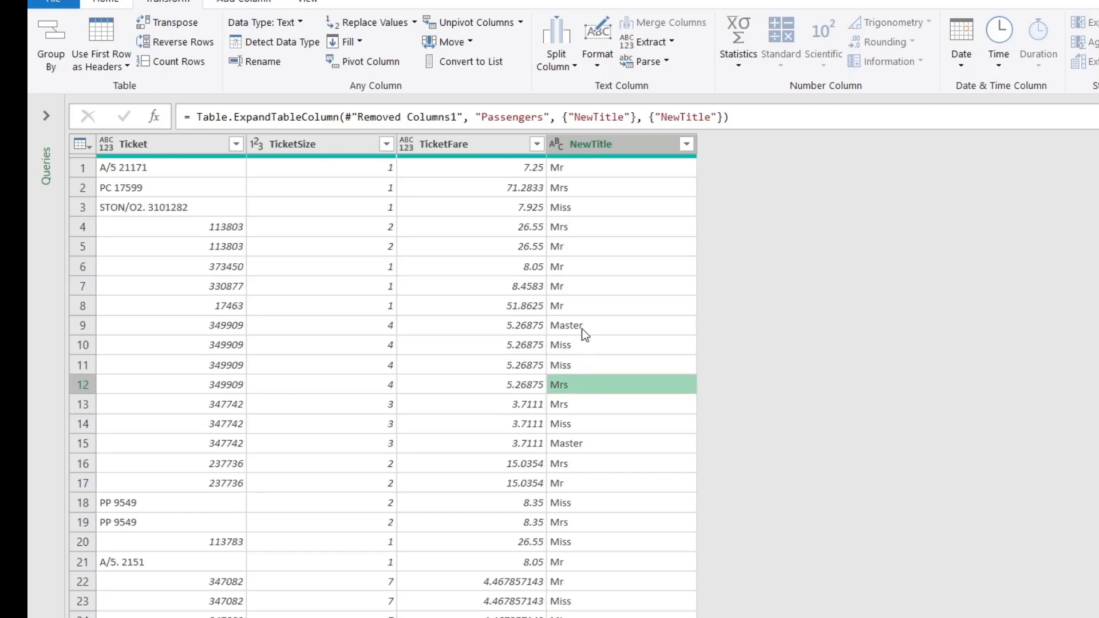
left_click(566, 324)
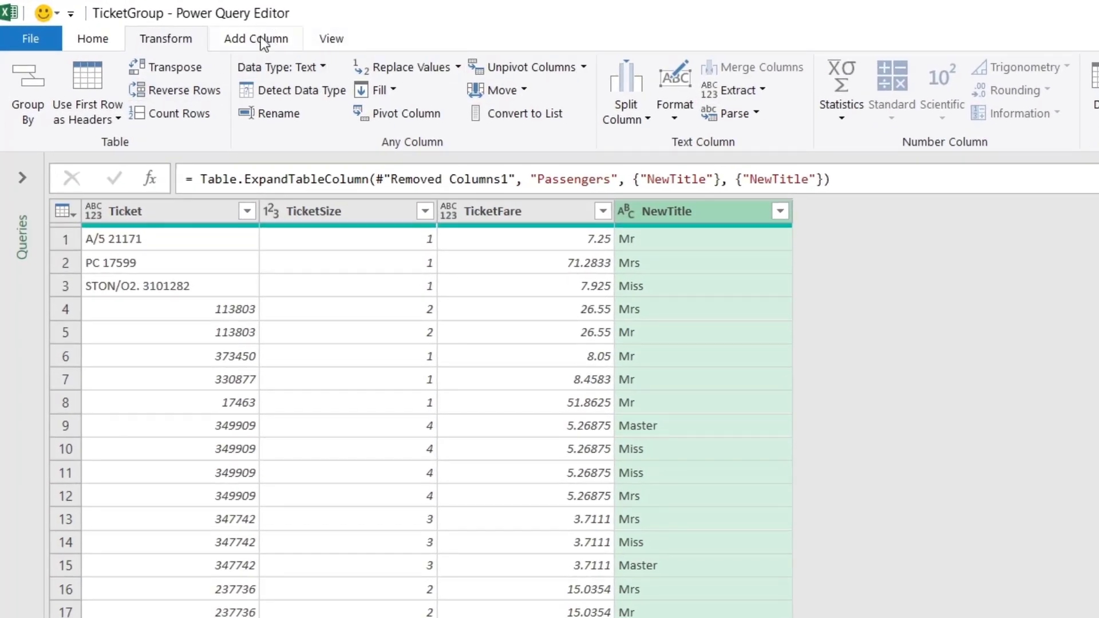
- Add a custom column NewTitleCount with formula = 1 on every row
left_click(255, 39)
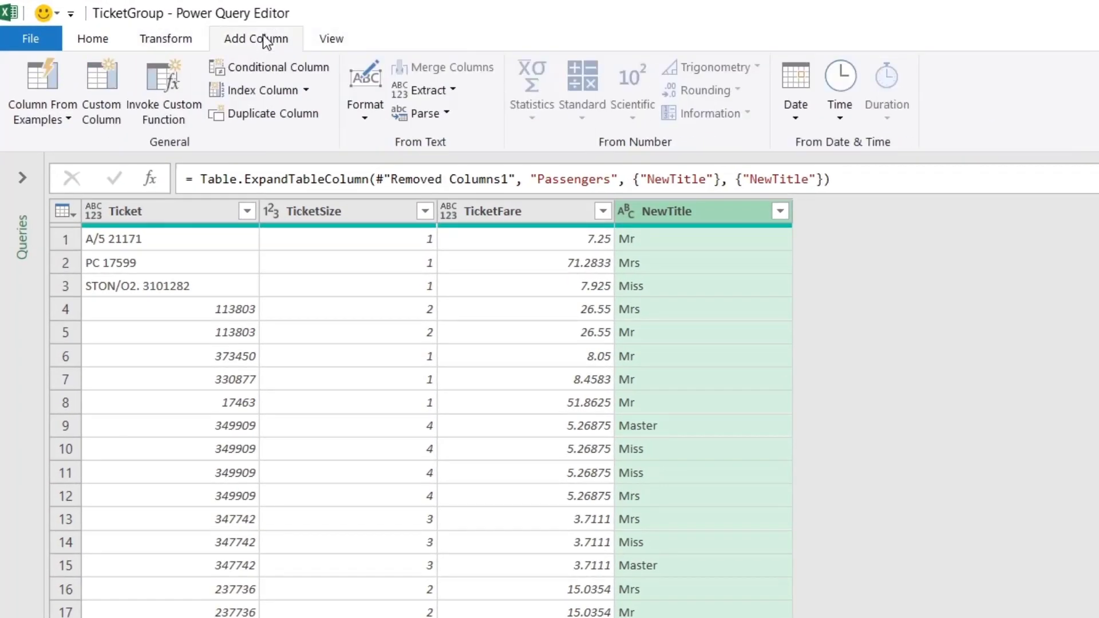
mouse_move(102, 92)
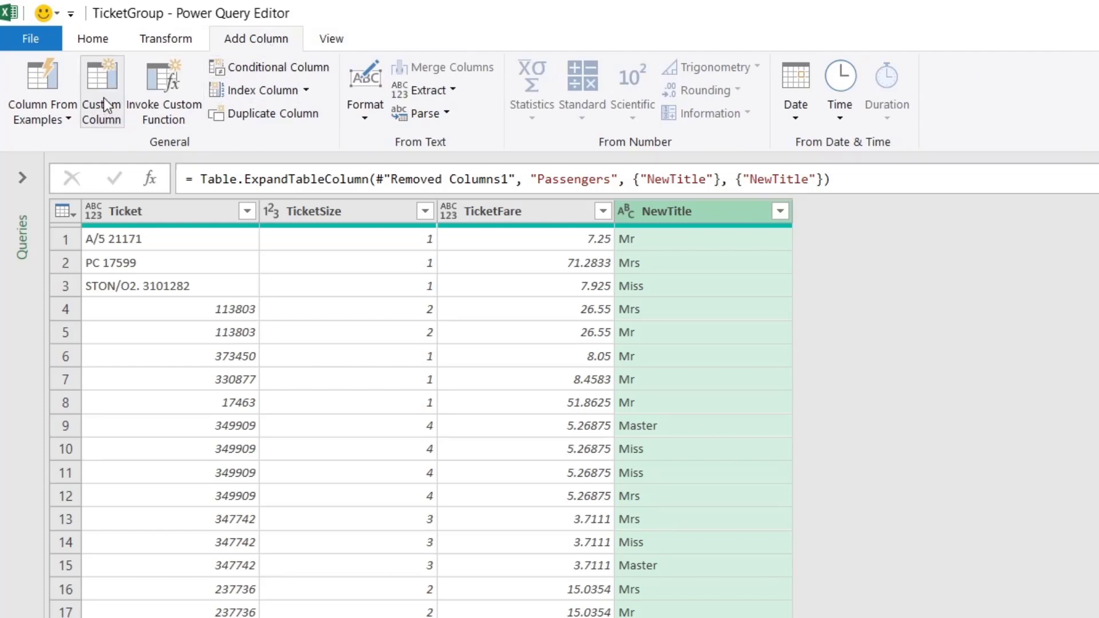
left_click(100, 91)
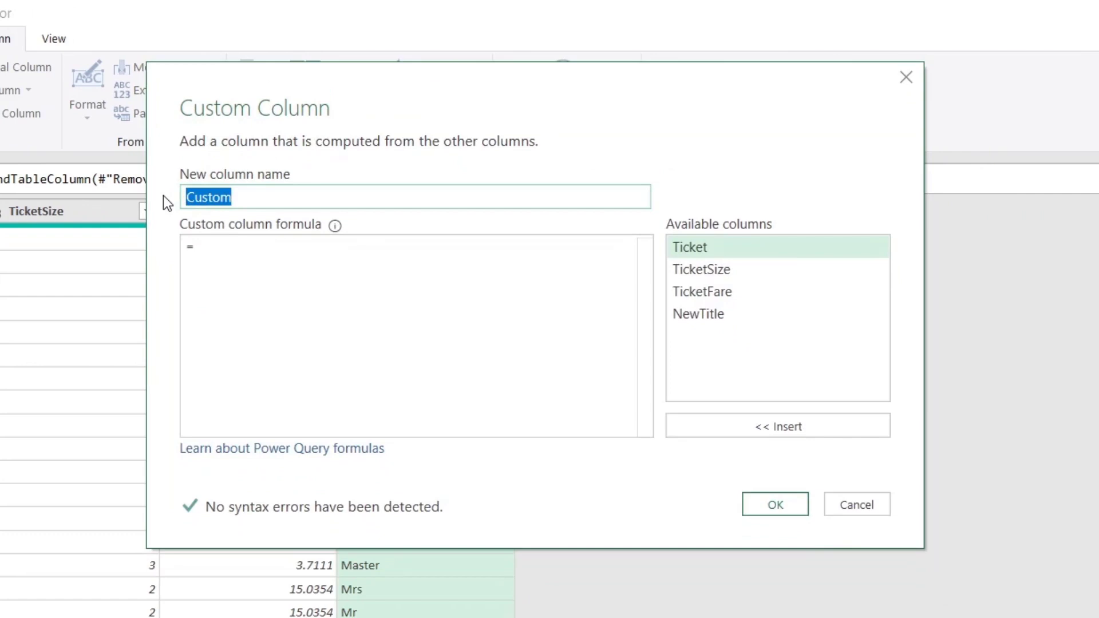
type("NewTitleCoun")
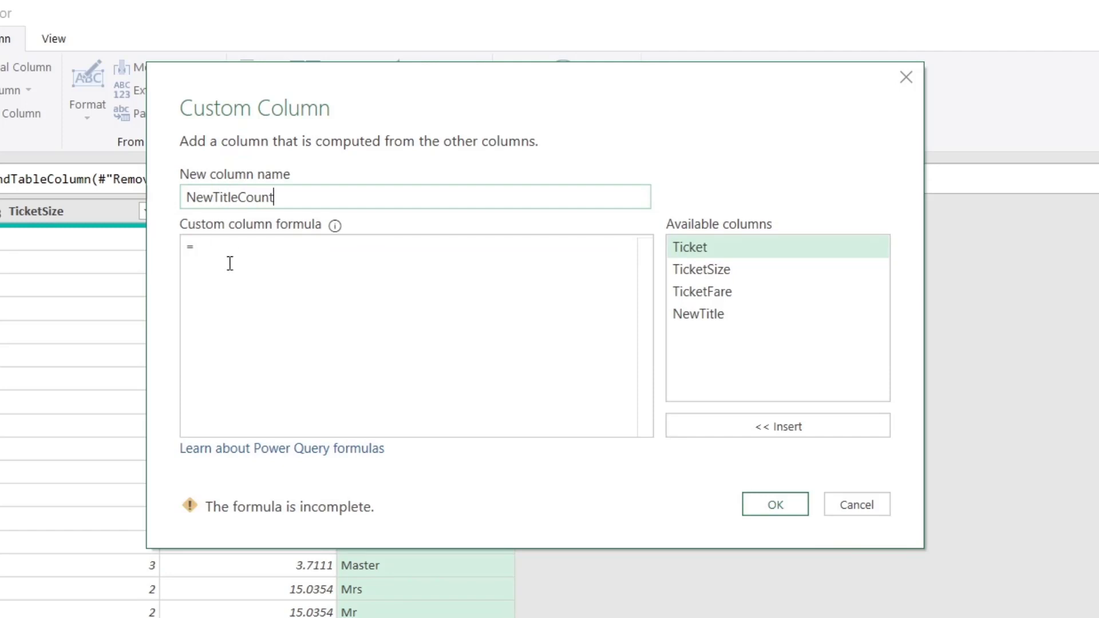
type("1")
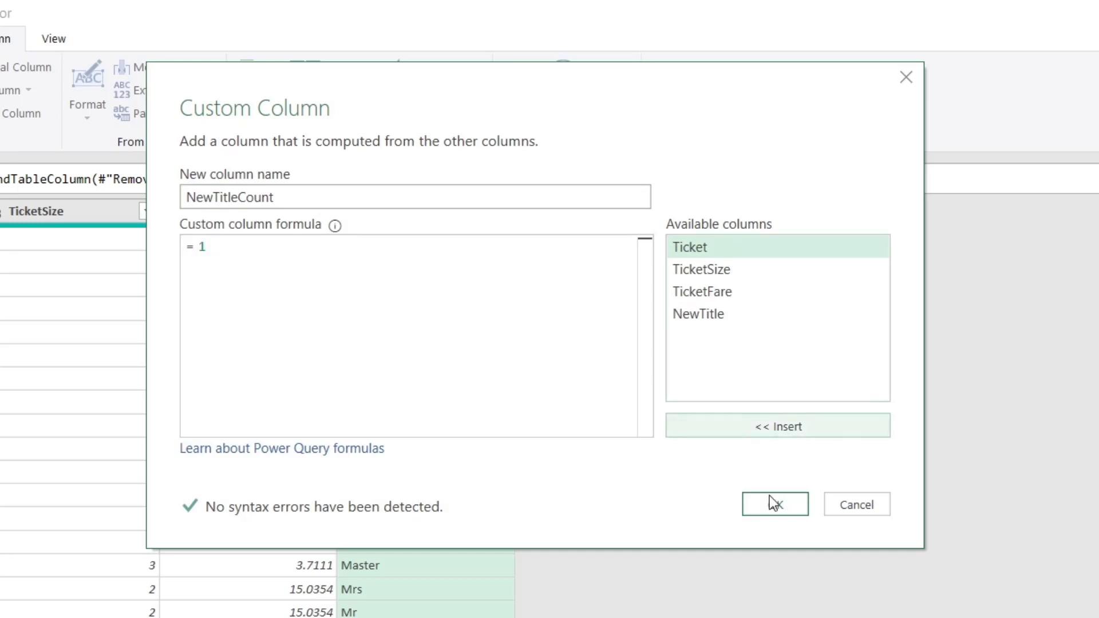
left_click(773, 504)
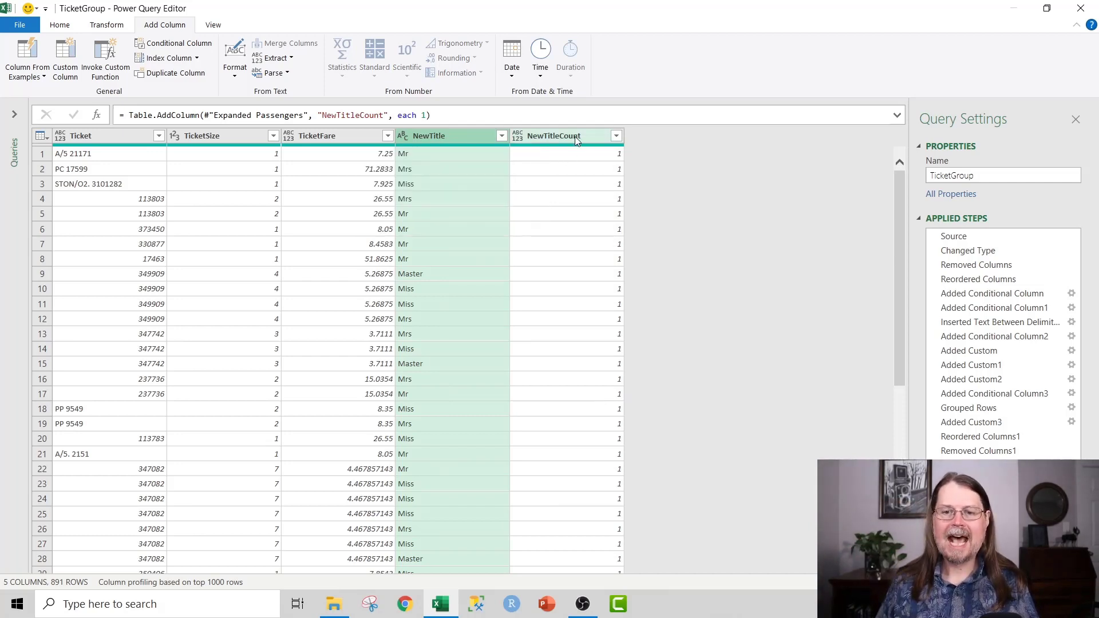
left_click(553, 136)
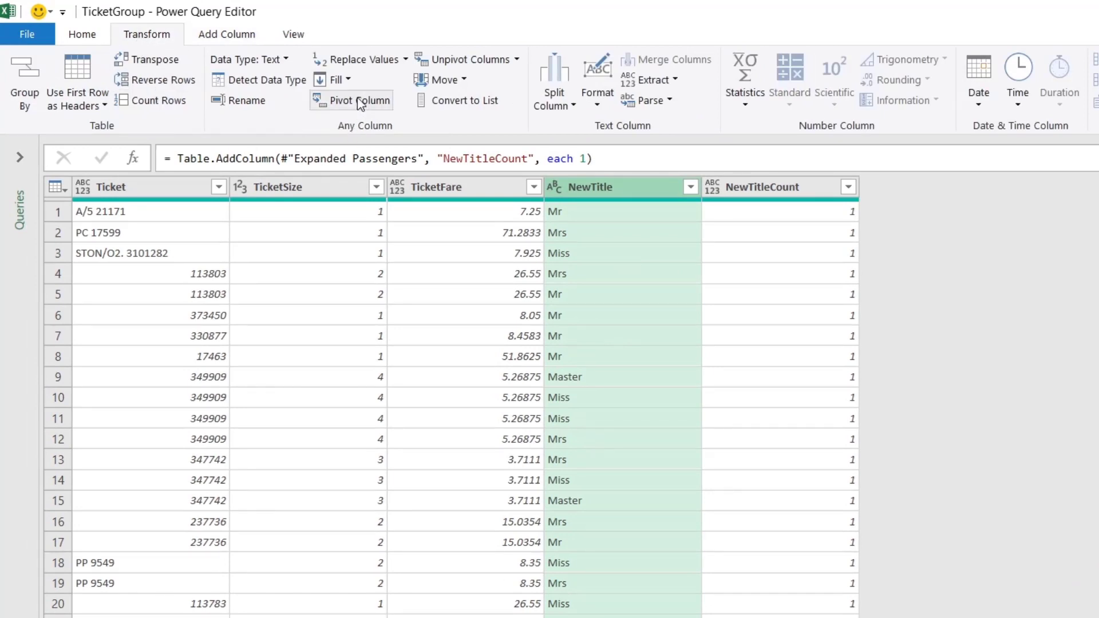
mouse_move(358, 101)
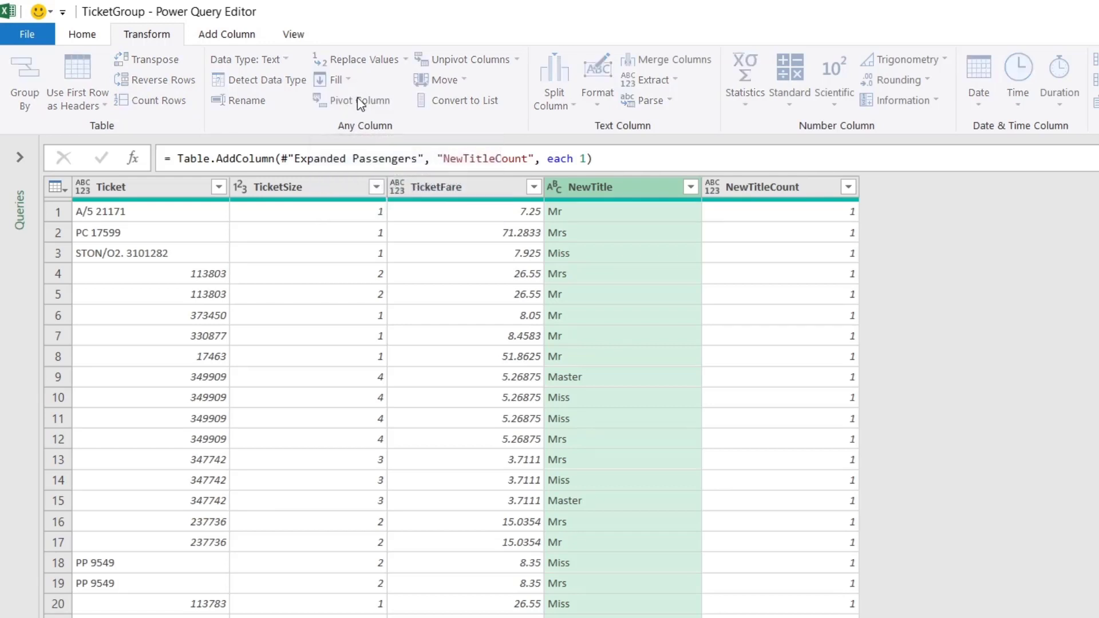
- Pivot NewTitle using NewTitleCount as values with Sum aggregation
left_click(360, 101)
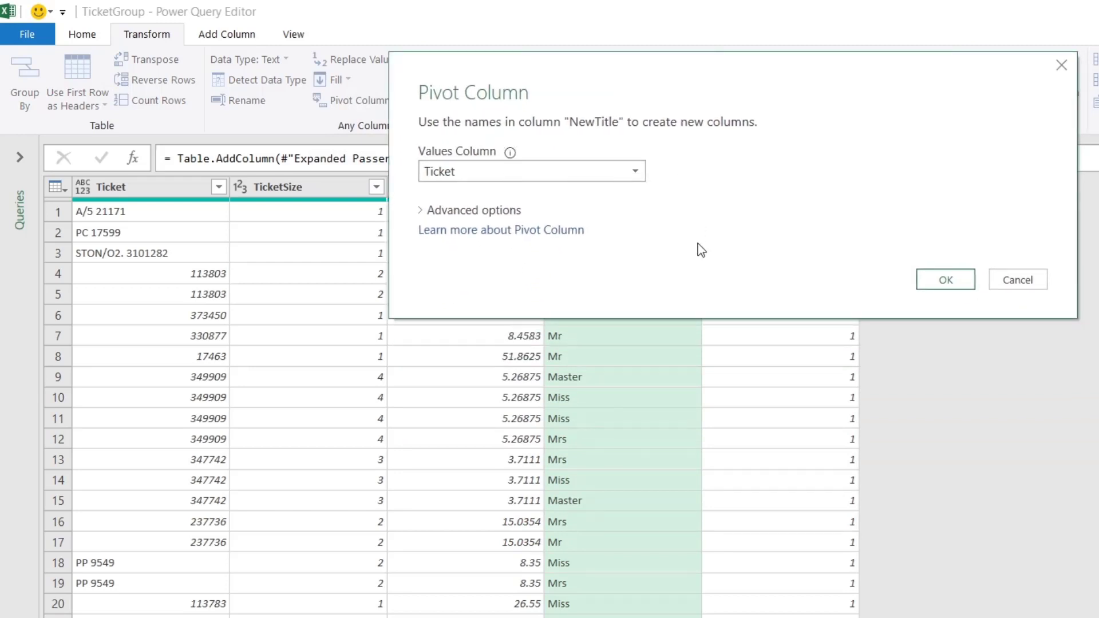
mouse_move(644, 201)
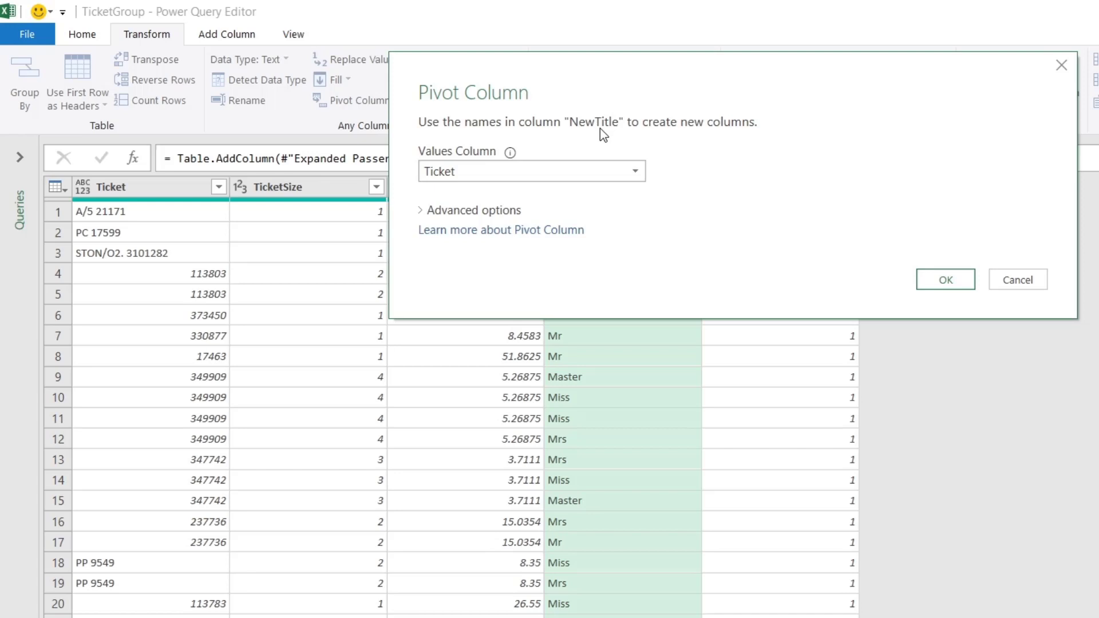
mouse_move(565, 154)
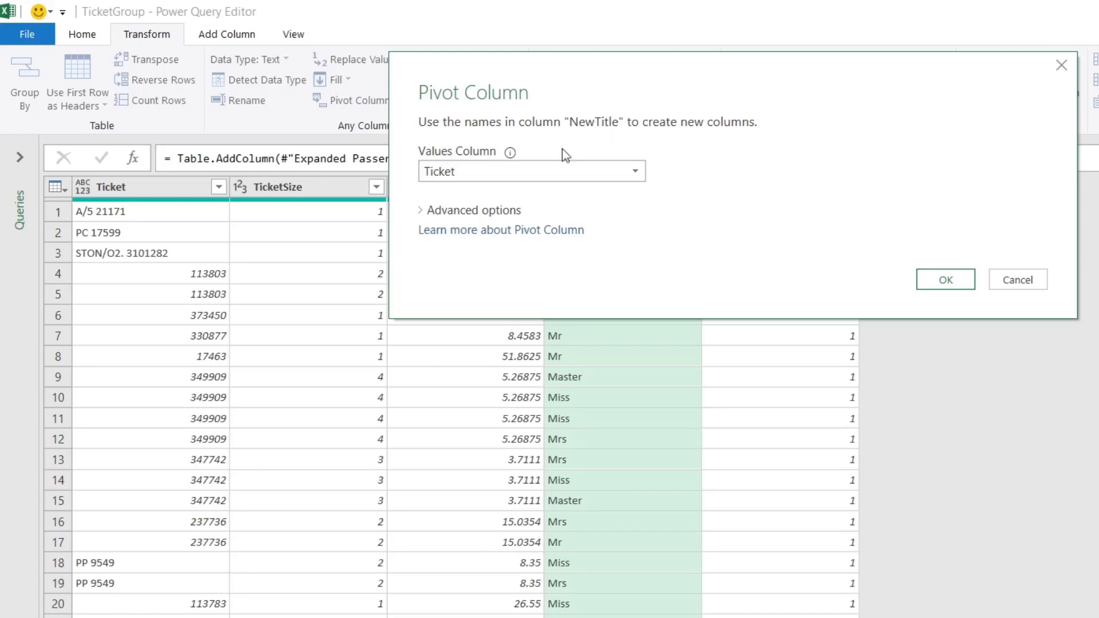
left_click(473, 209)
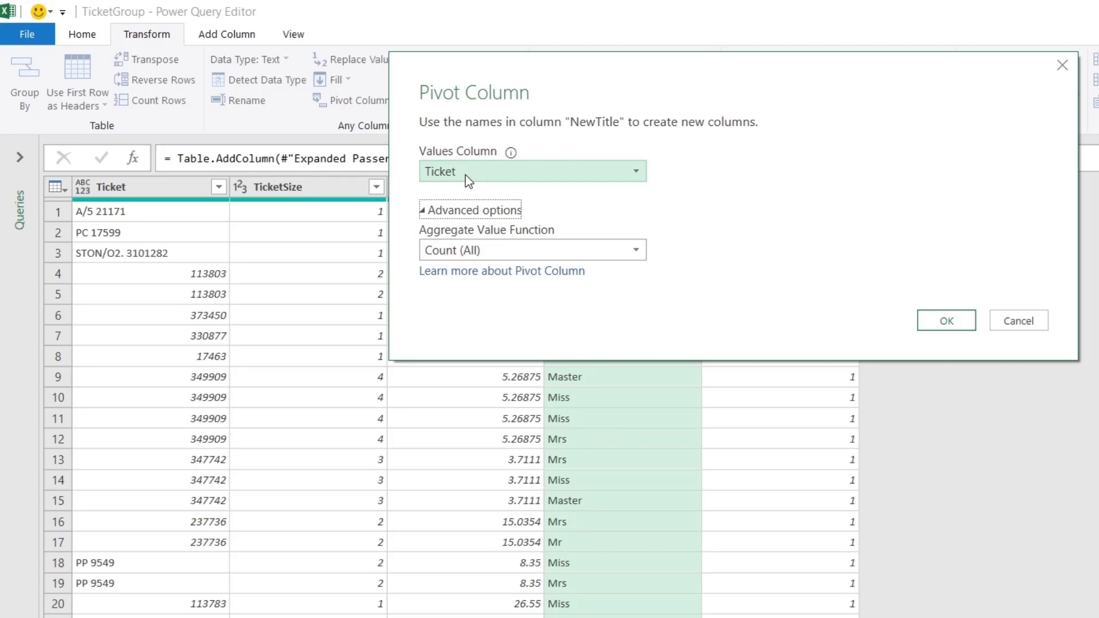
mouse_move(641, 181)
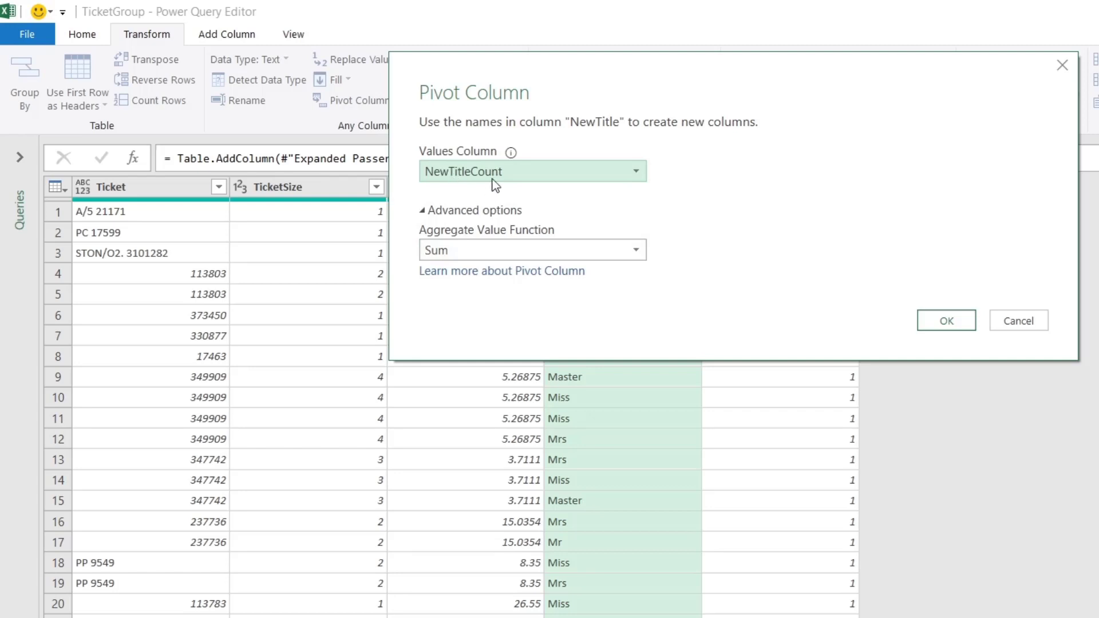
mouse_move(513, 203)
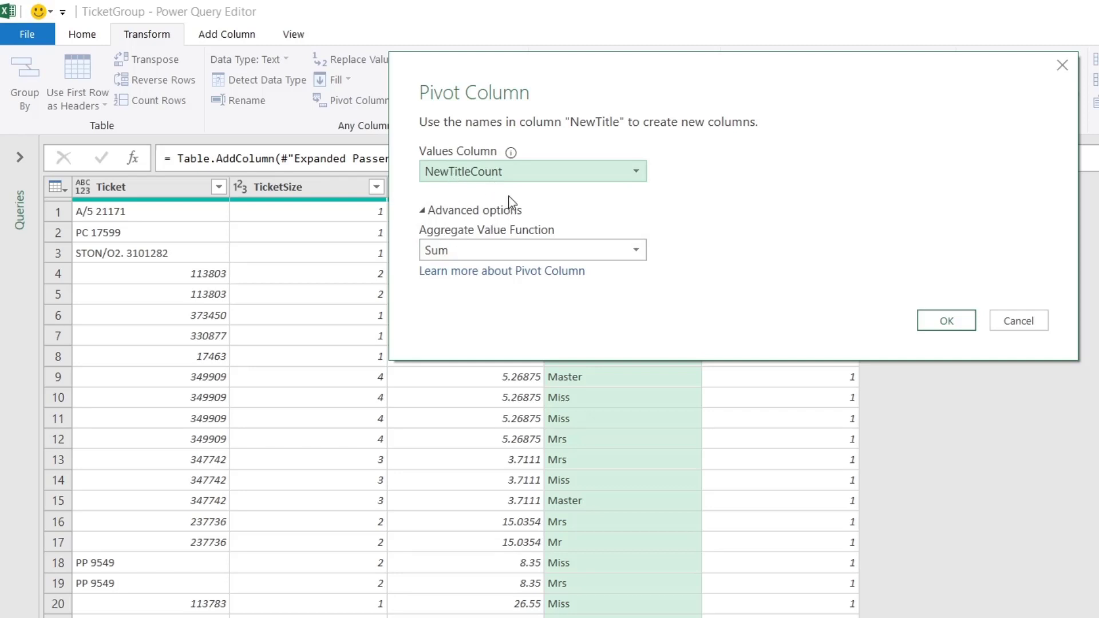
mouse_move(482, 184)
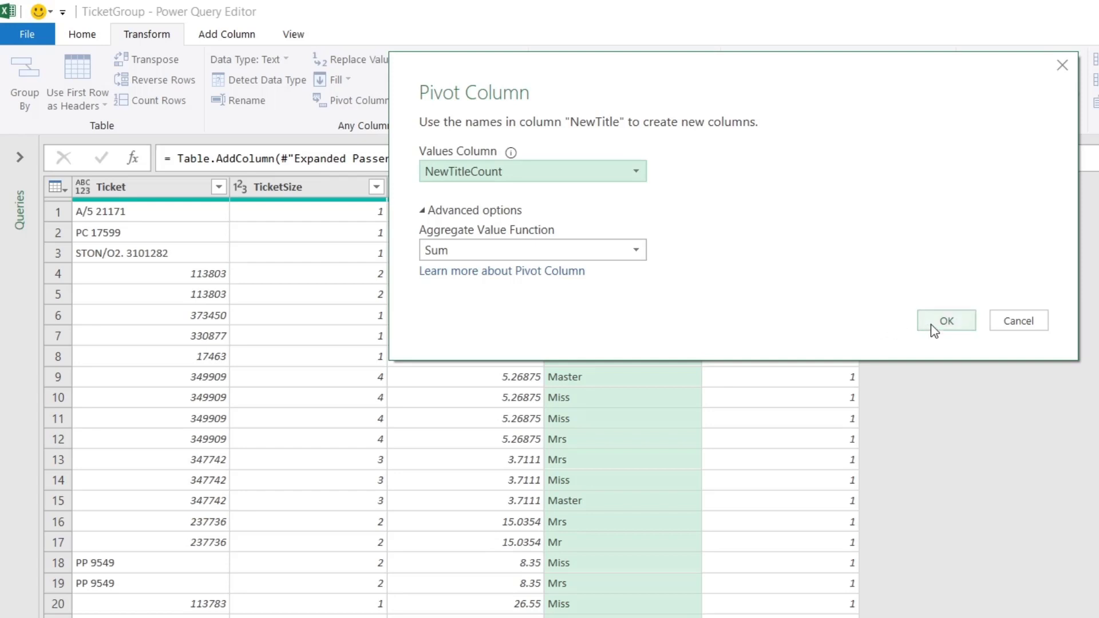
left_click(946, 320)
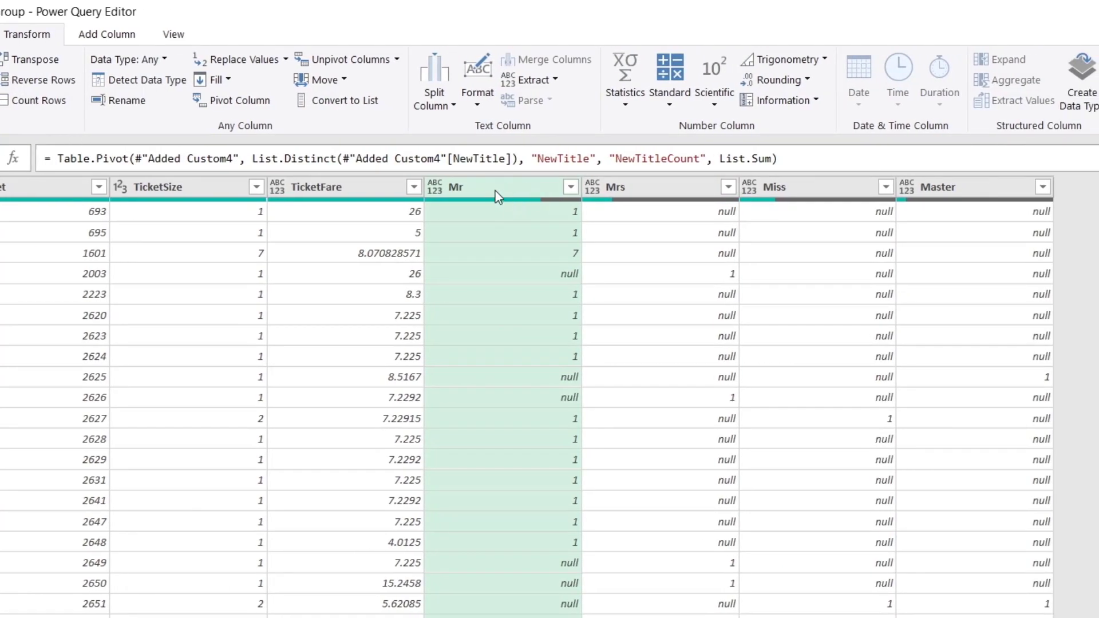
mouse_move(657, 192)
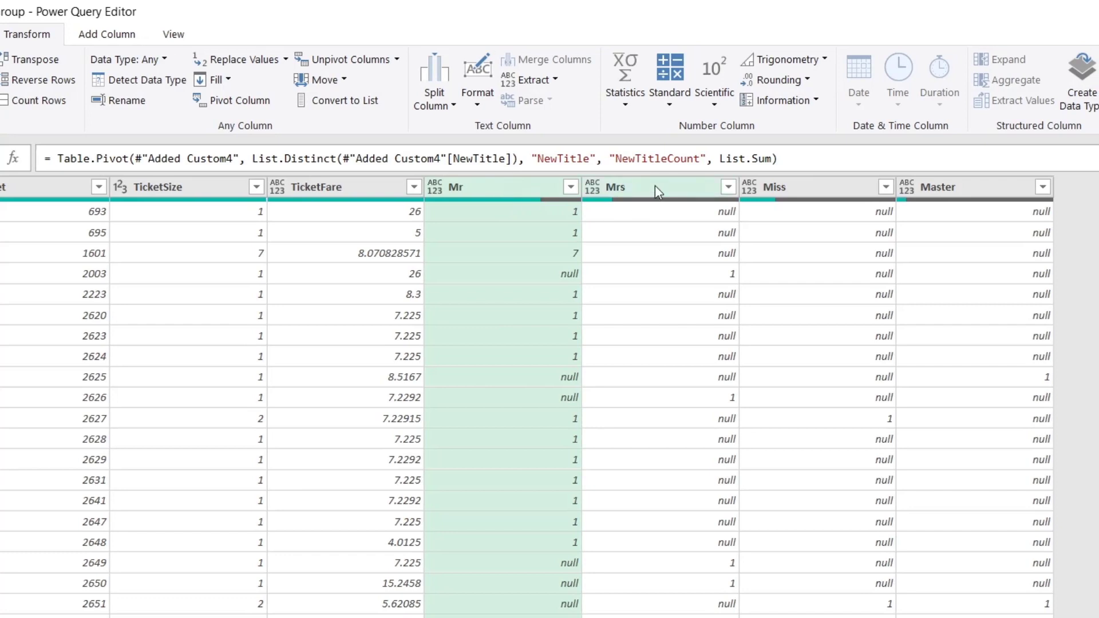
mouse_move(950, 198)
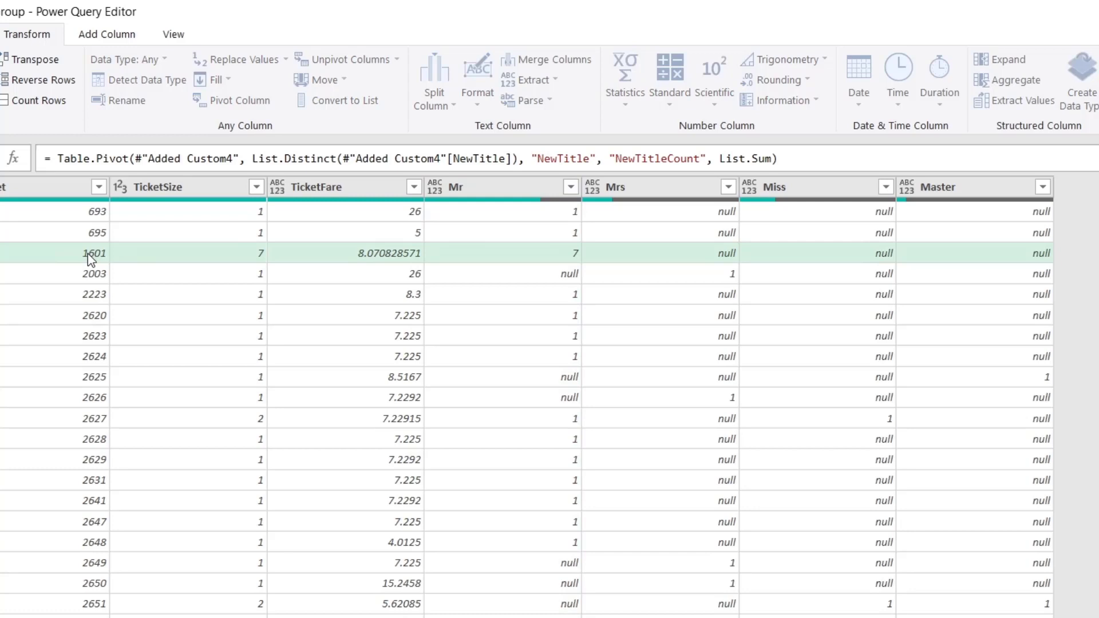
mouse_move(568, 263)
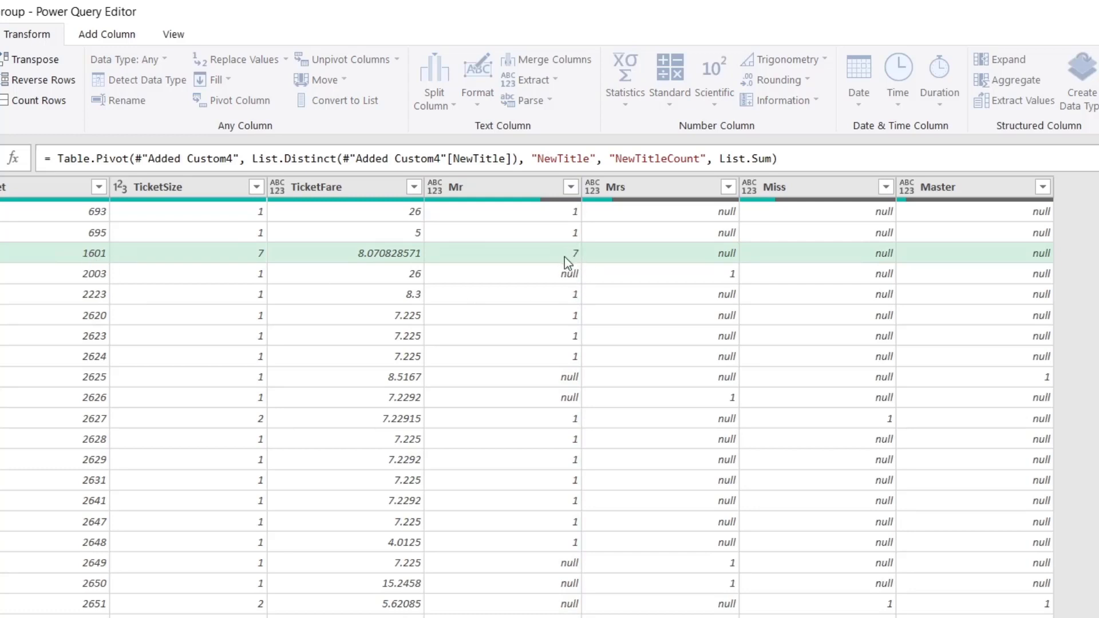
left_click(502, 253)
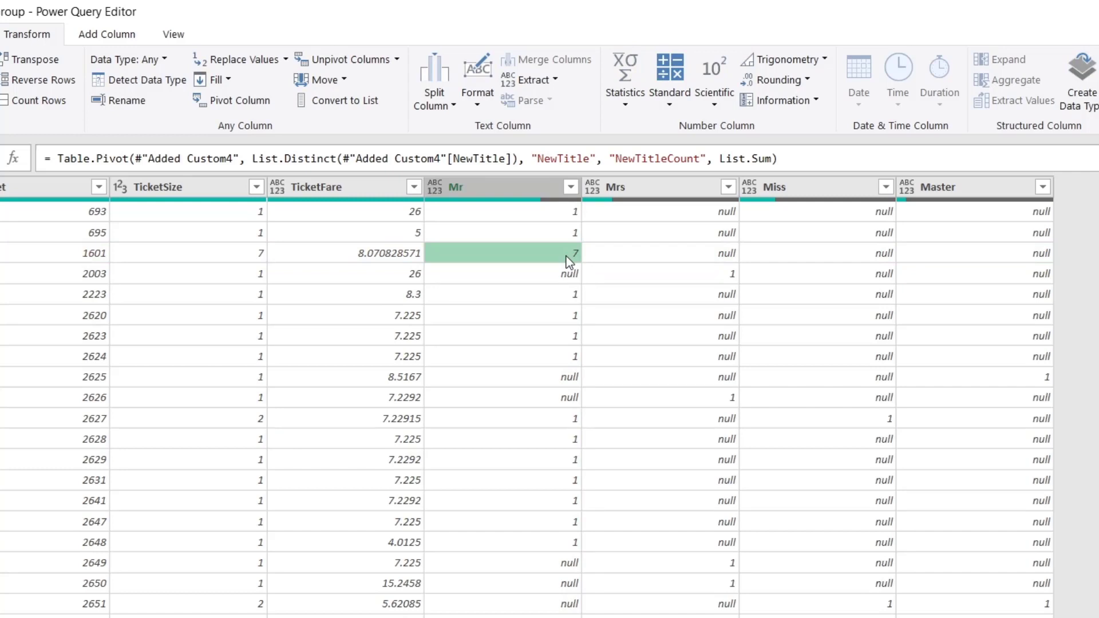
mouse_move(718, 220)
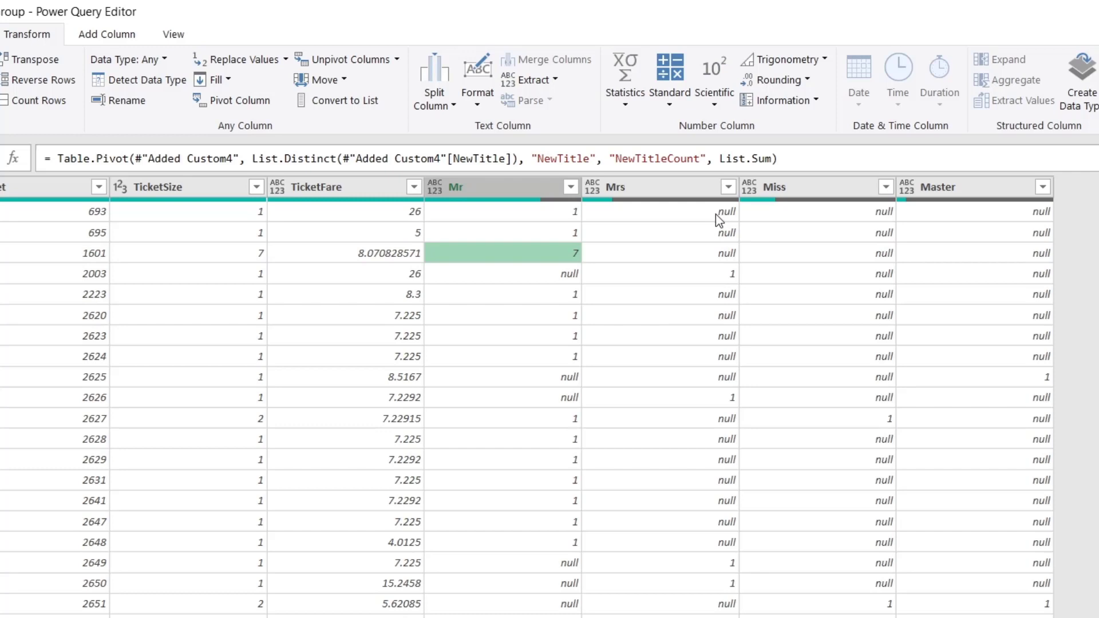
mouse_move(719, 225)
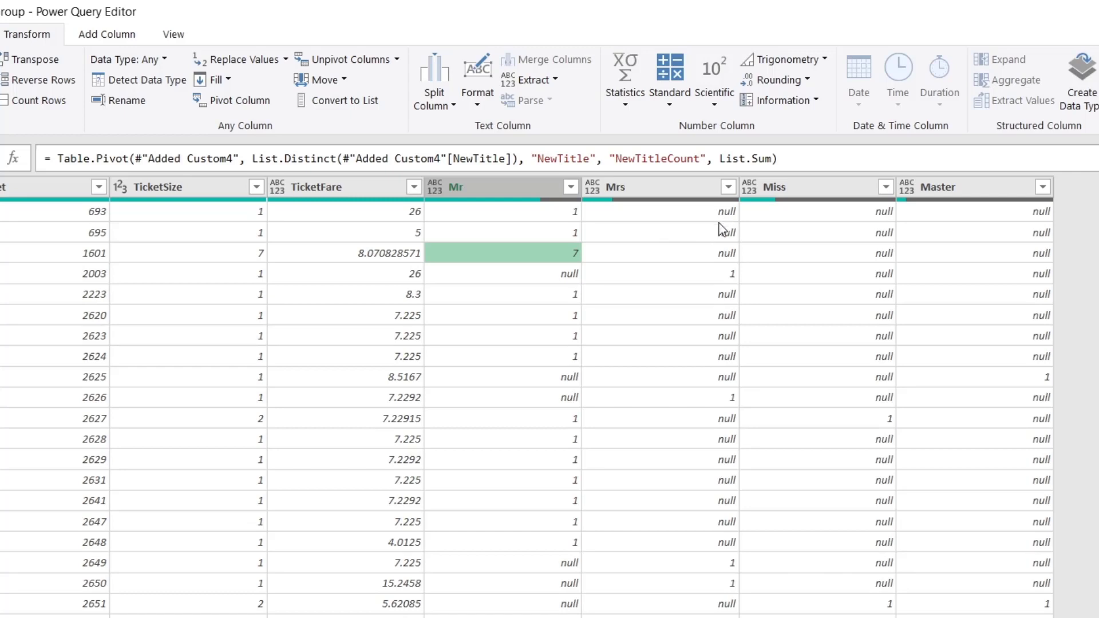
mouse_move(704, 227)
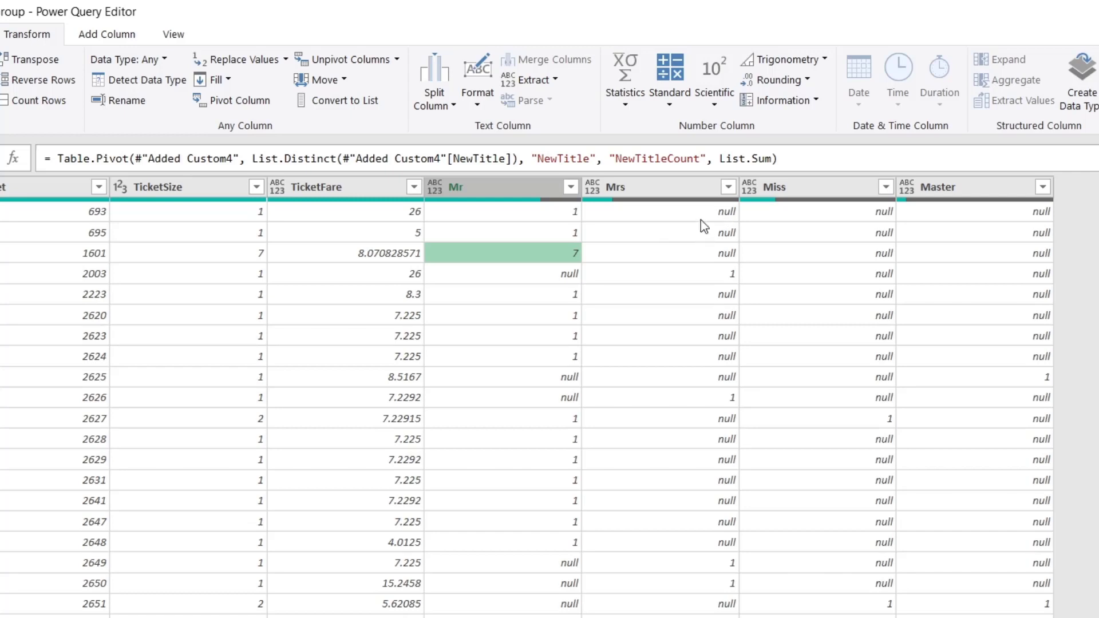
mouse_move(484, 229)
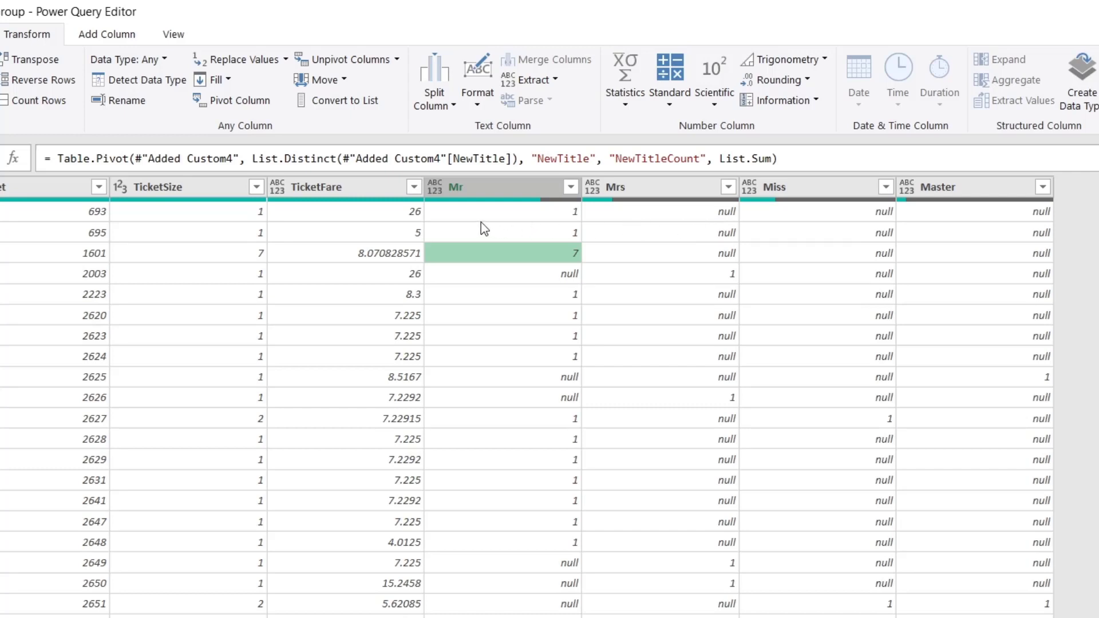
mouse_move(131, 219)
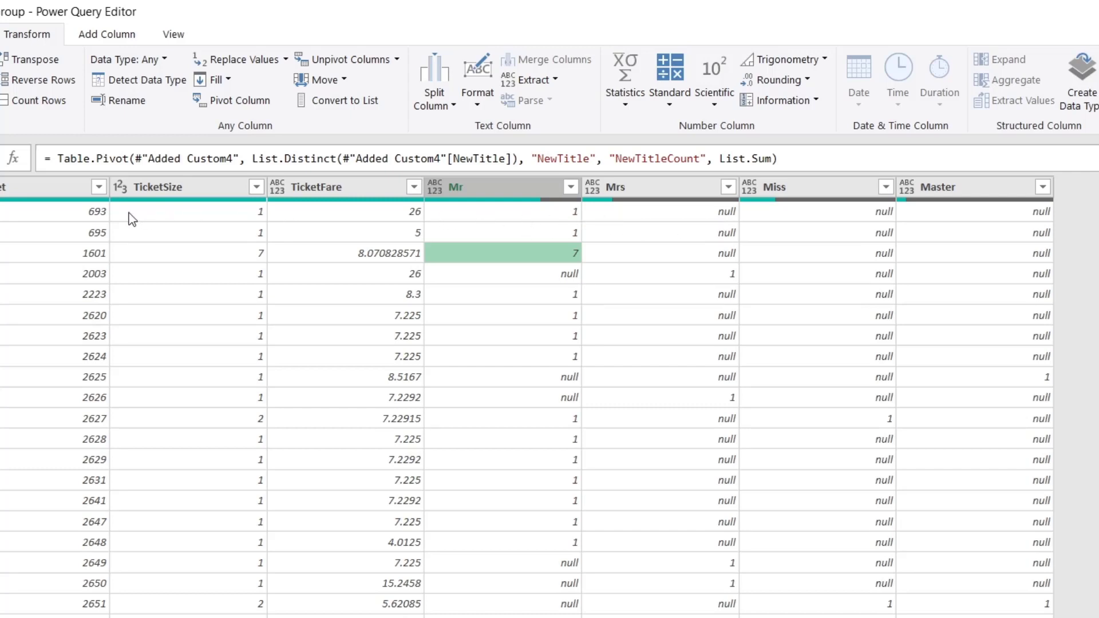
mouse_move(575, 272)
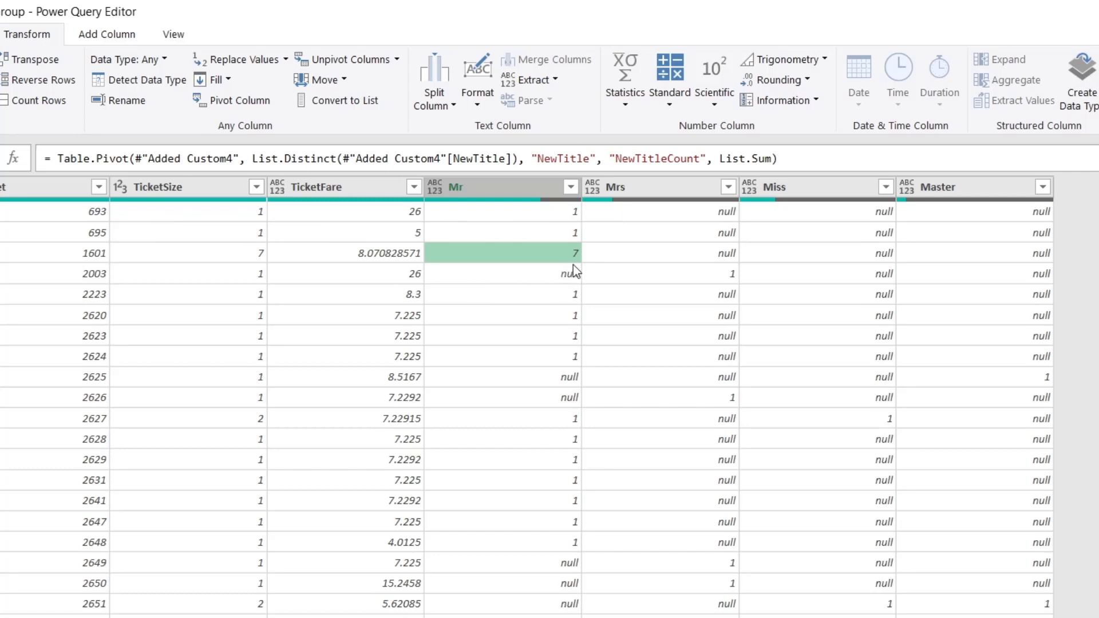
- Replace null with 0 across the Mr, Mrs, Miss and Master columns
left_click(502, 187)
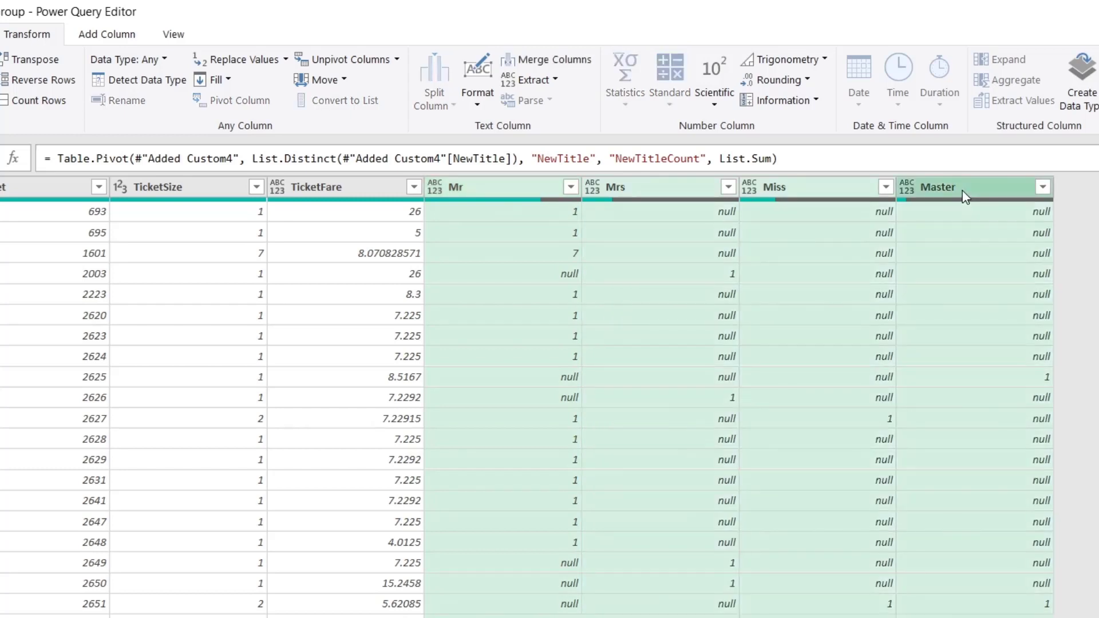
mouse_move(914, 342)
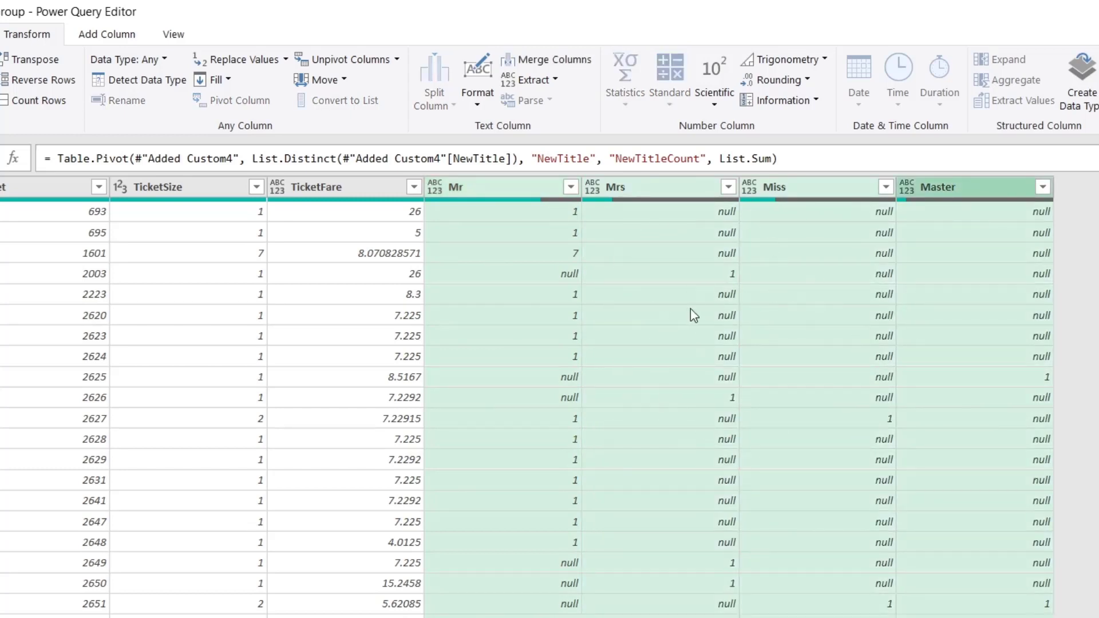
mouse_move(809, 192)
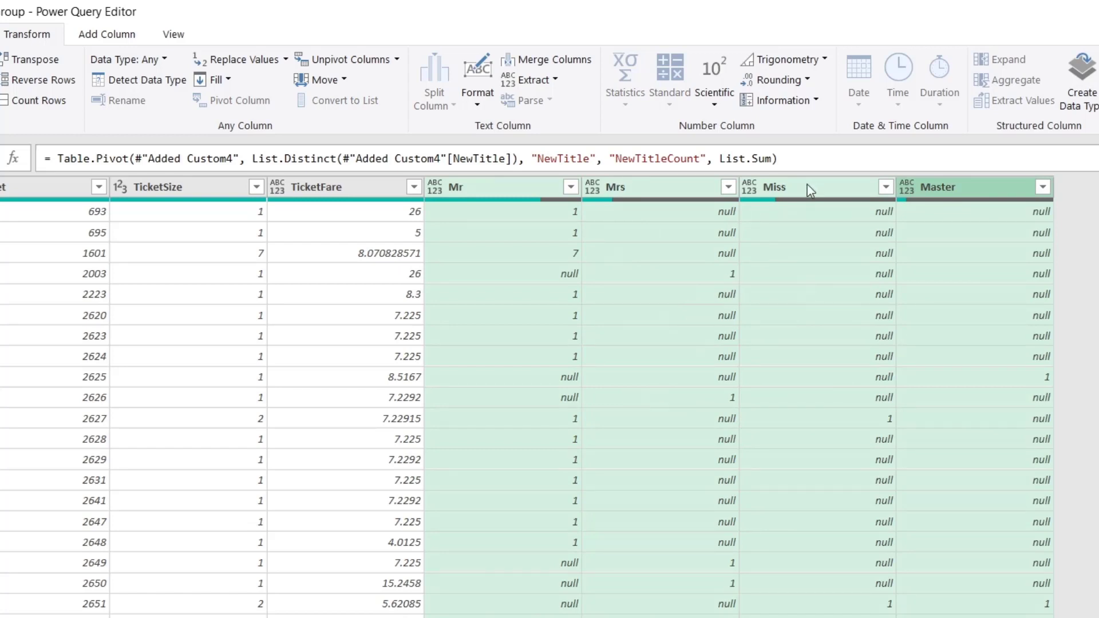
right_click(774, 186)
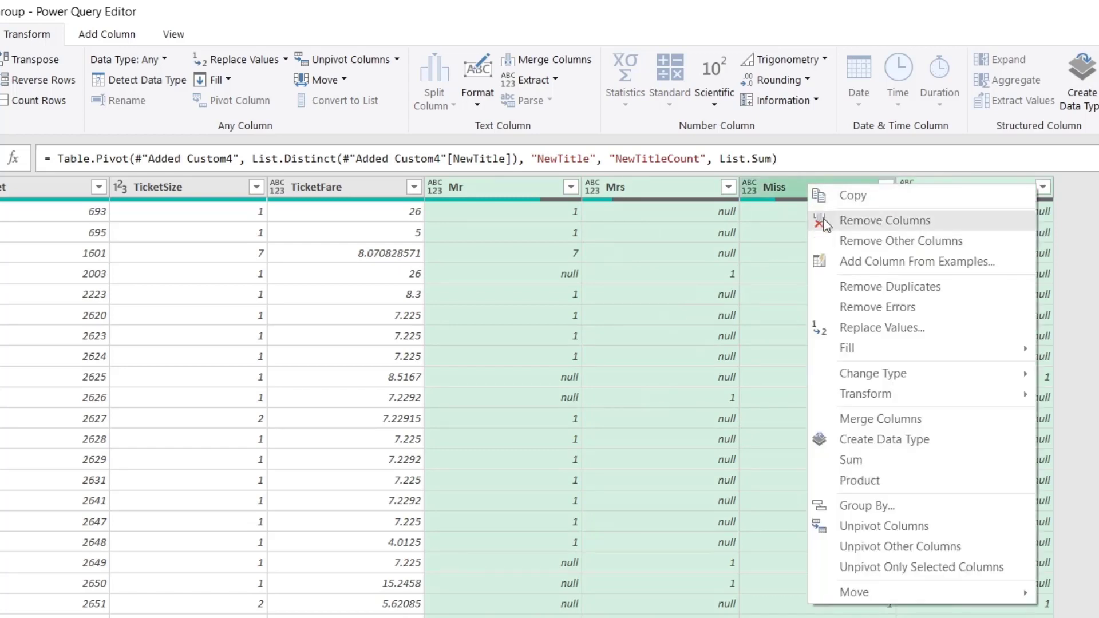
mouse_move(881, 329)
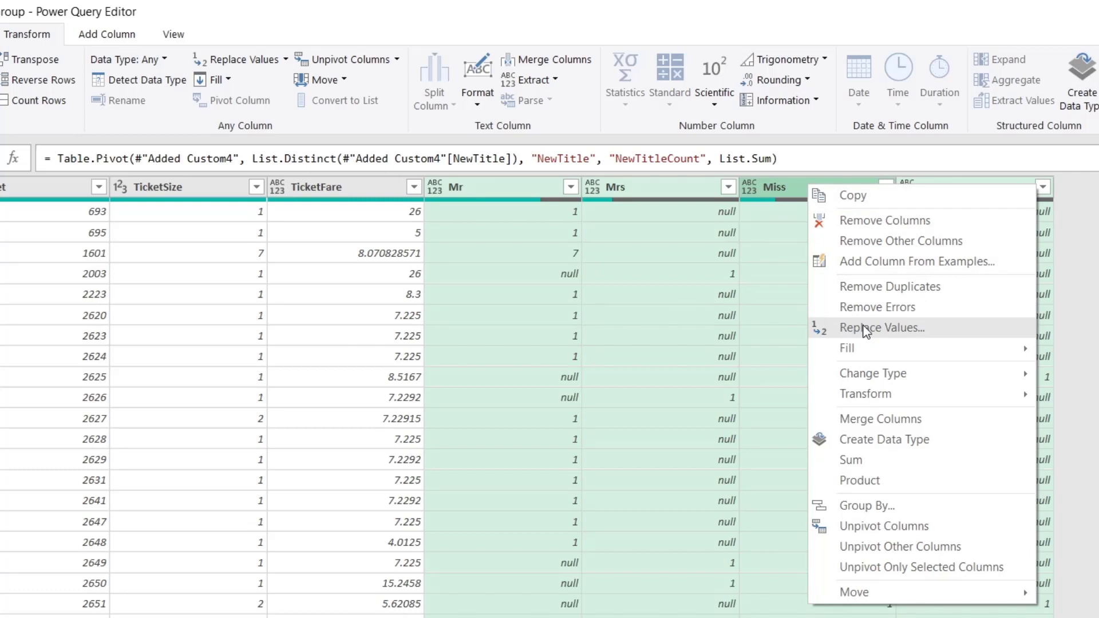
left_click(881, 328)
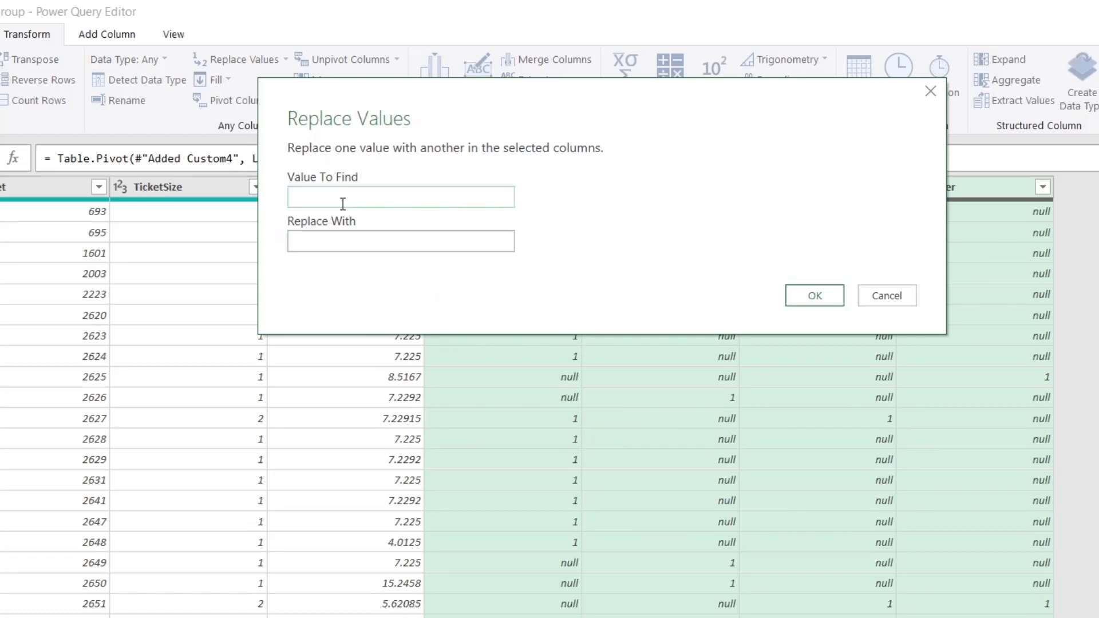
type("null")
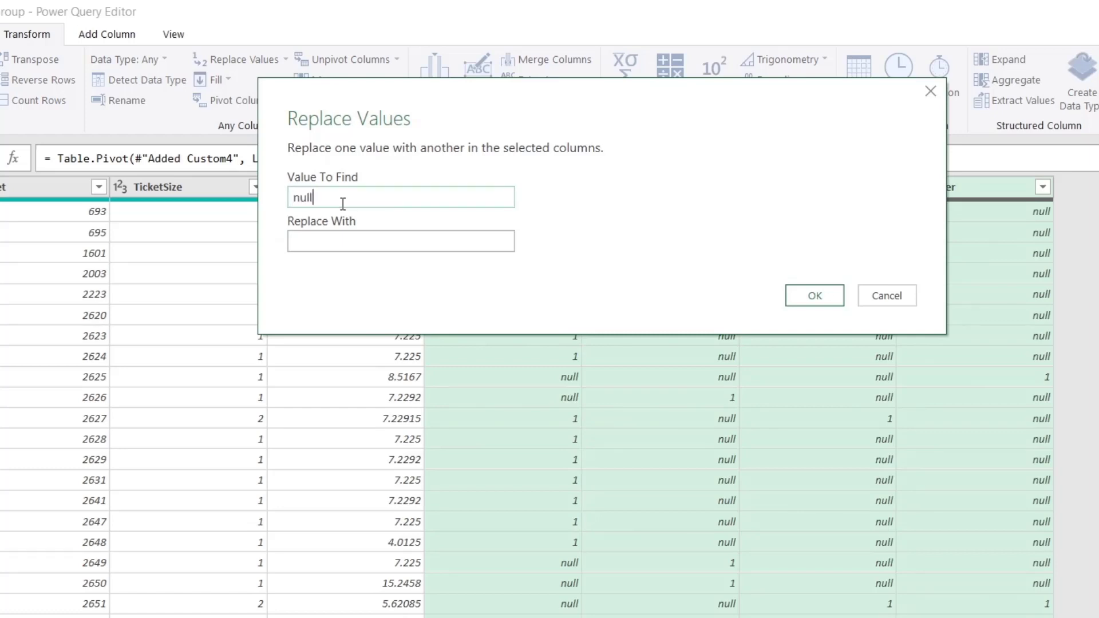
type("0")
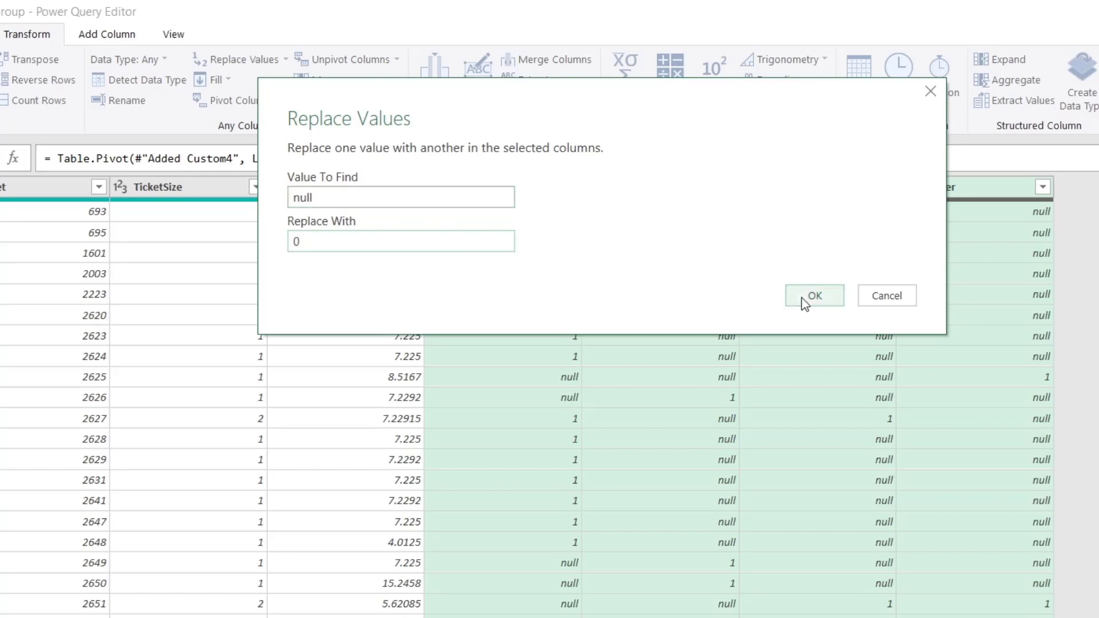
left_click(814, 296)
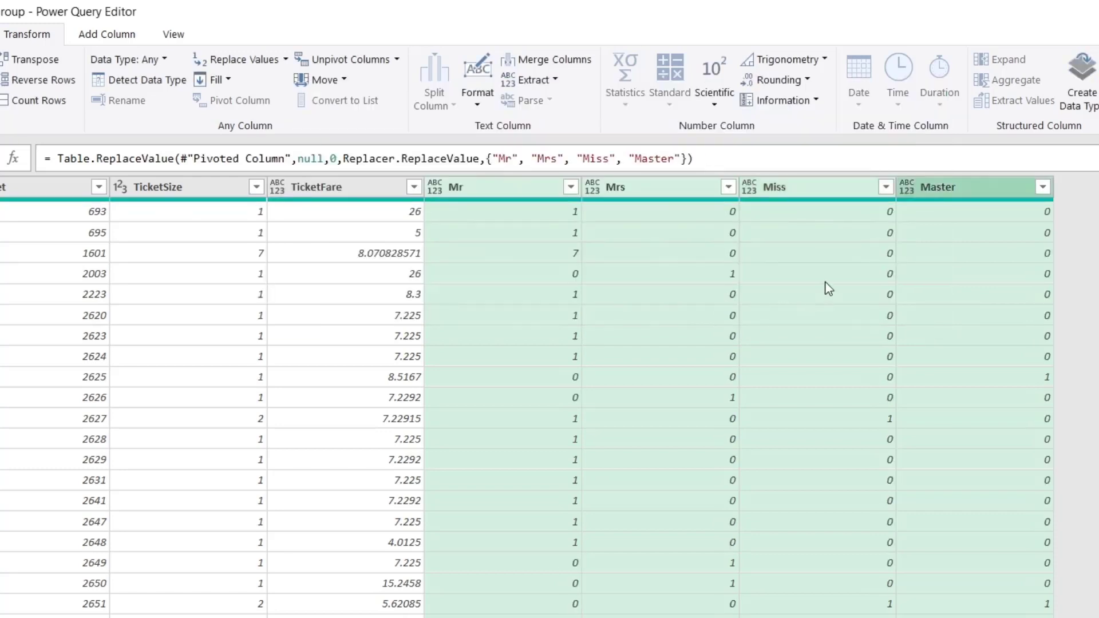
mouse_move(455, 287)
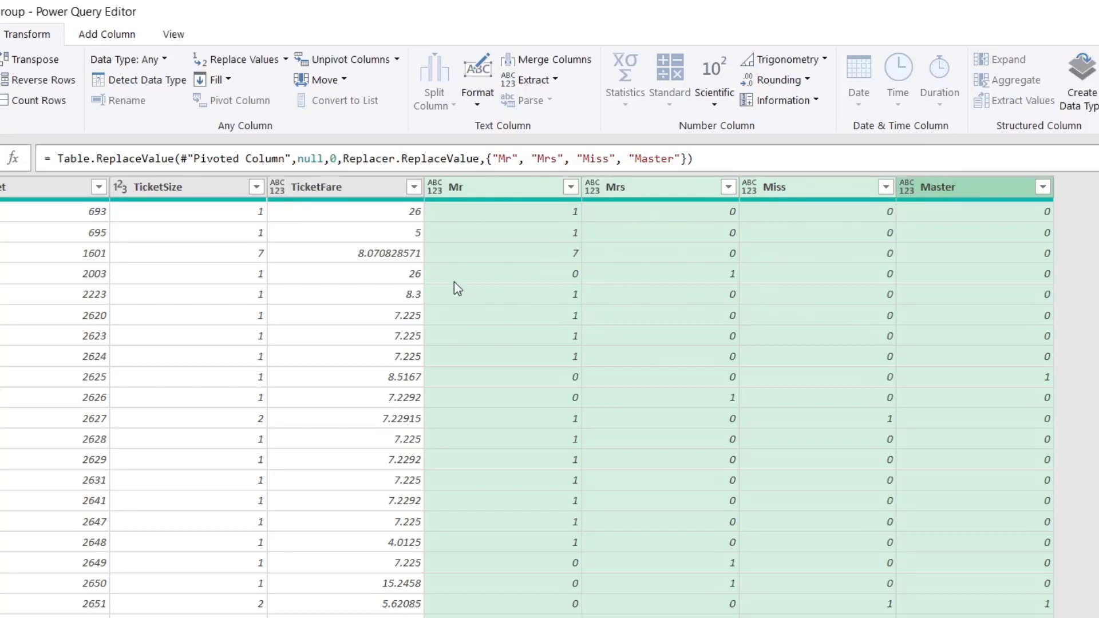
mouse_move(564, 285)
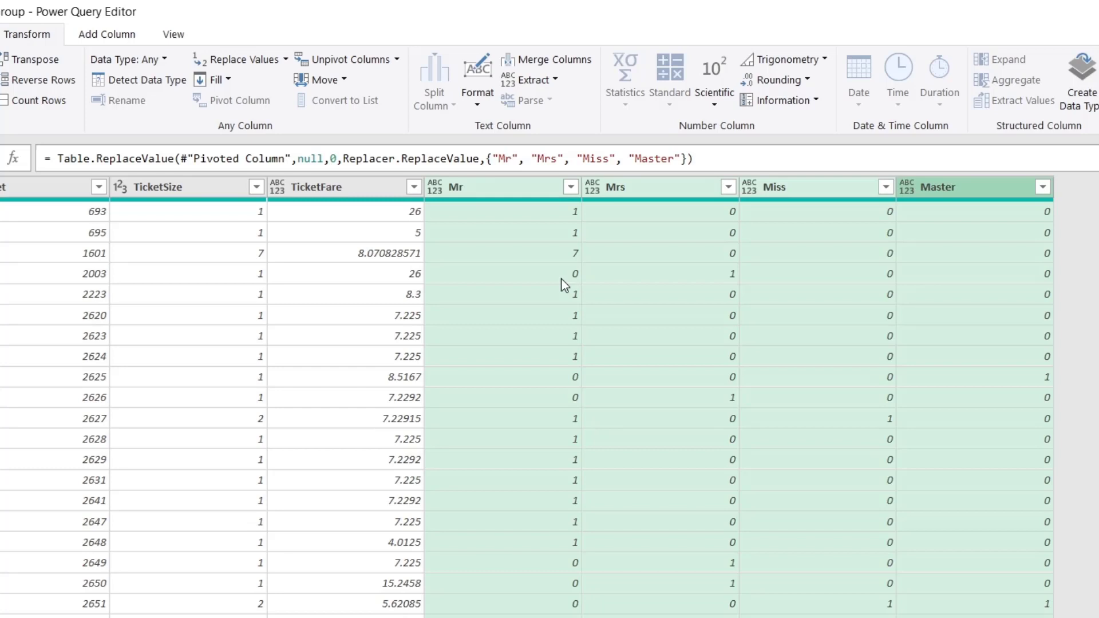
mouse_move(221, 252)
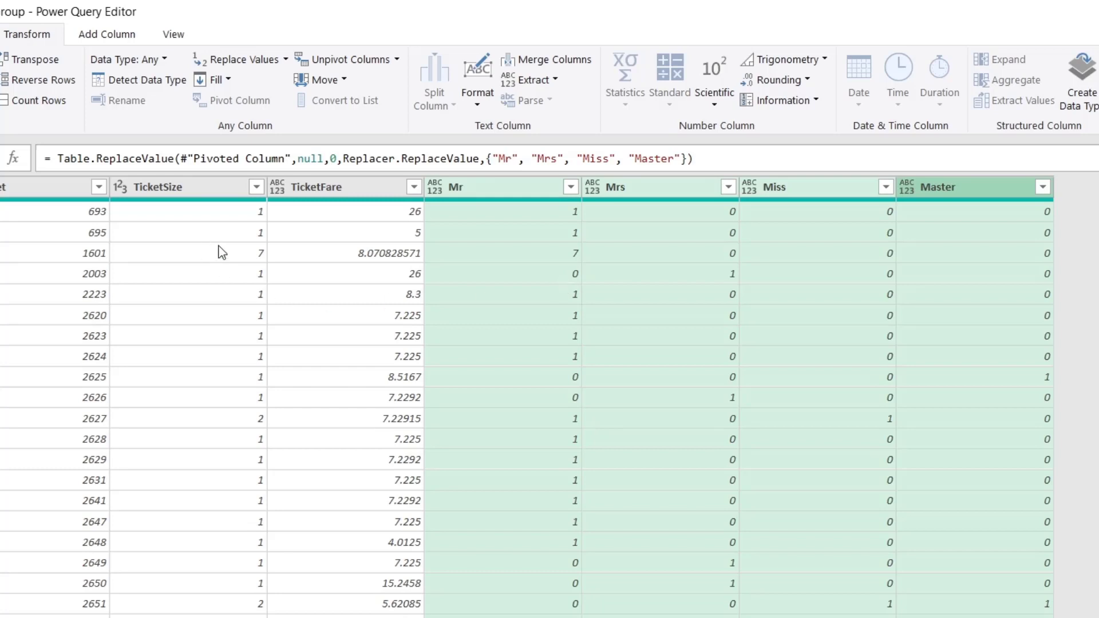
left_click(187, 252)
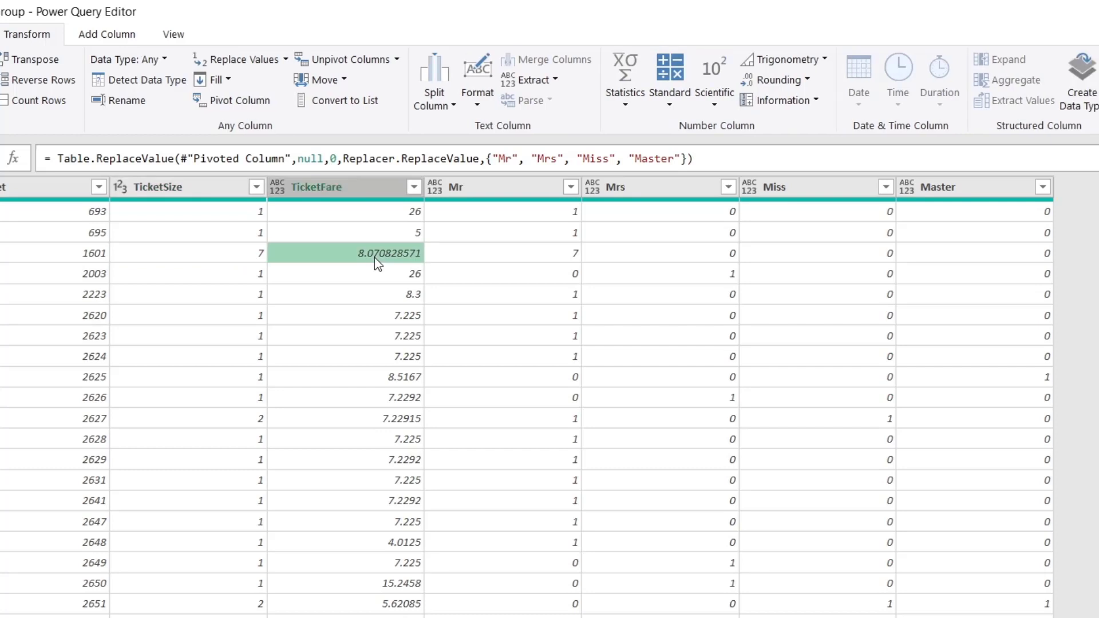
left_click(502, 253)
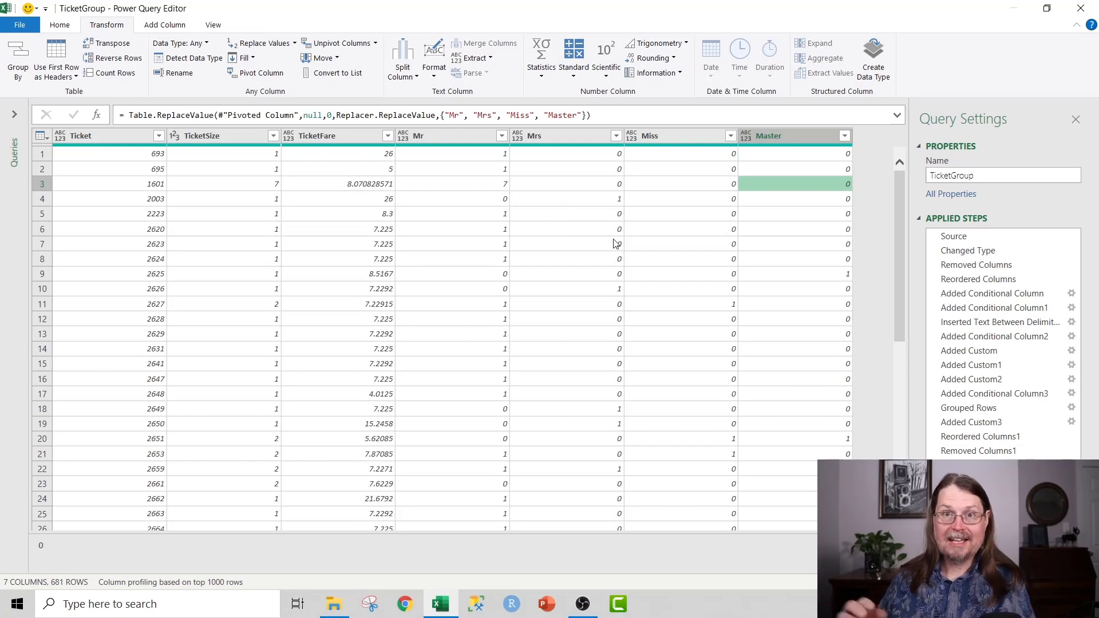
mouse_move(460, 236)
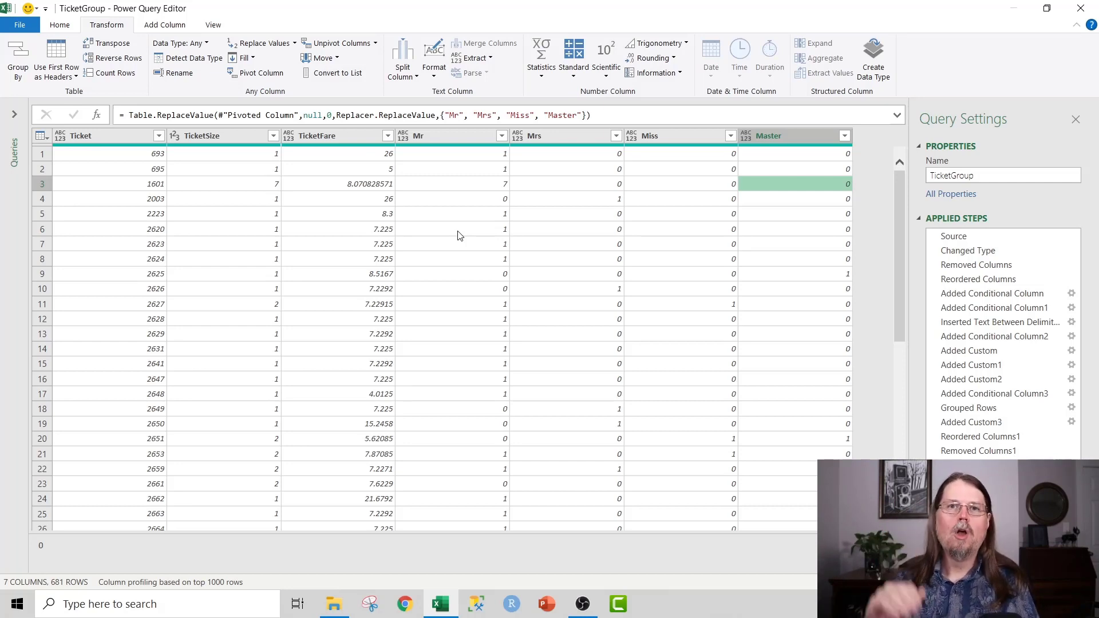
mouse_move(547, 209)
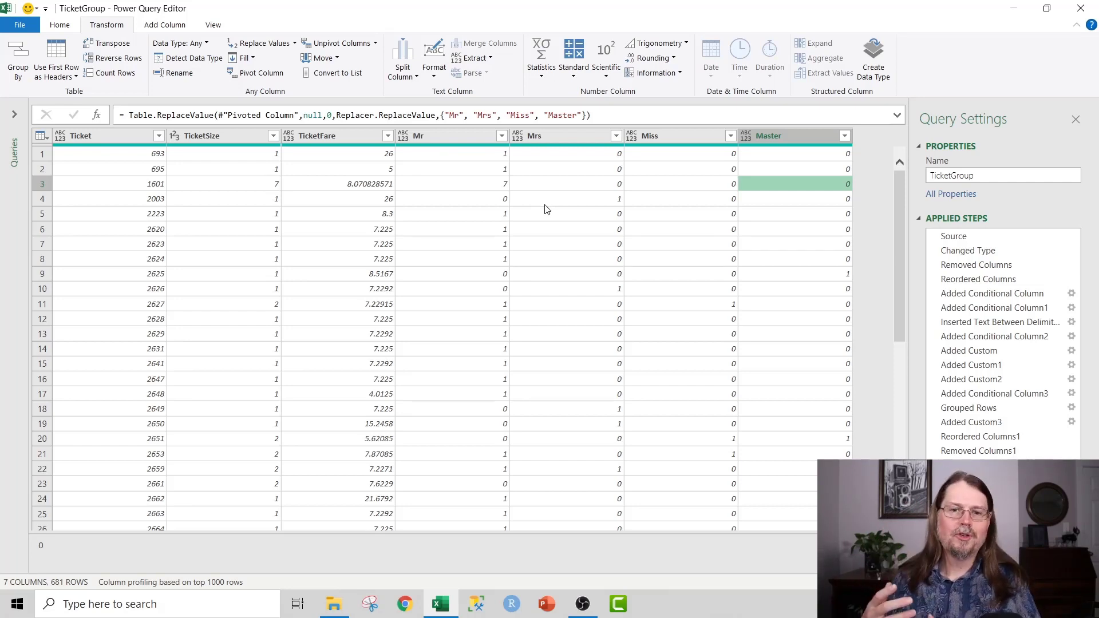
left_click(221, 183)
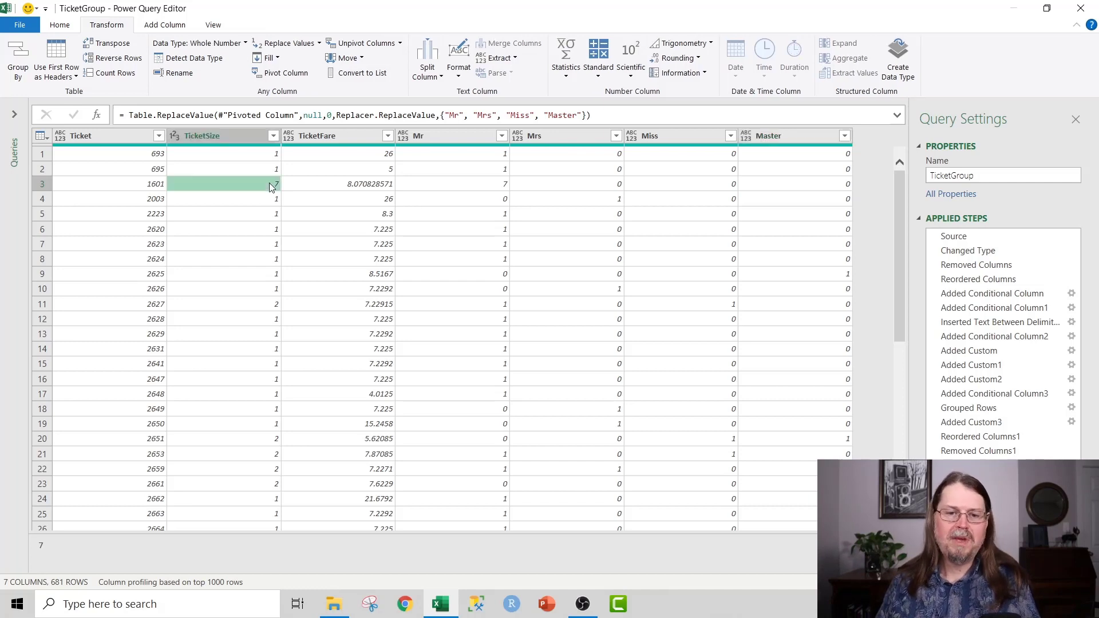